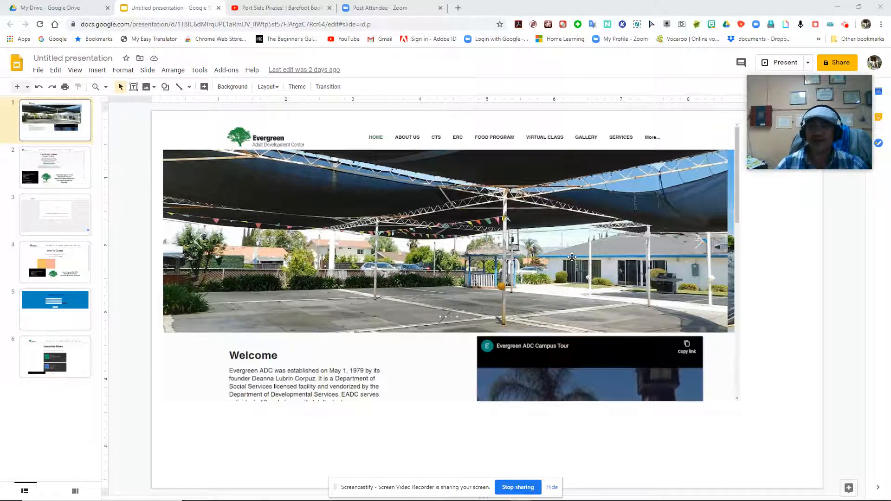
{"action": "mouse_move", "coordinate": [382, 267]}
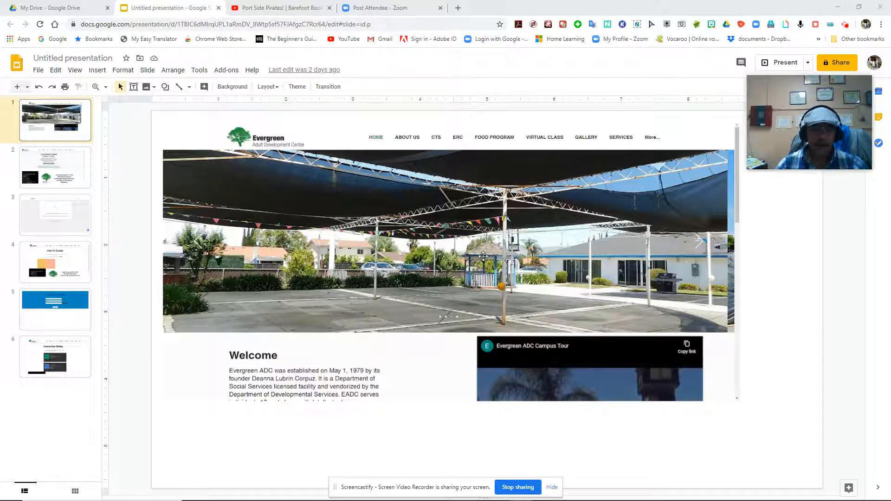
{"action": "mouse_move", "coordinate": [589, 247]}
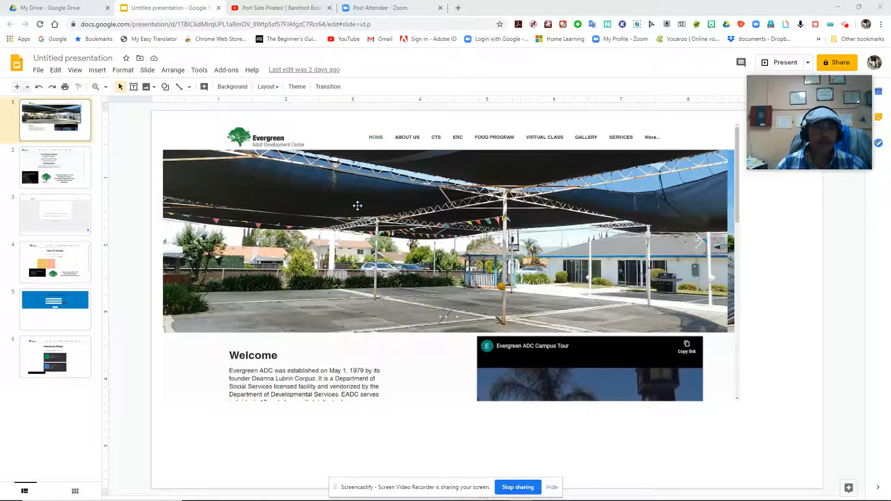
{"action": "mouse_move", "coordinate": [429, 203]}
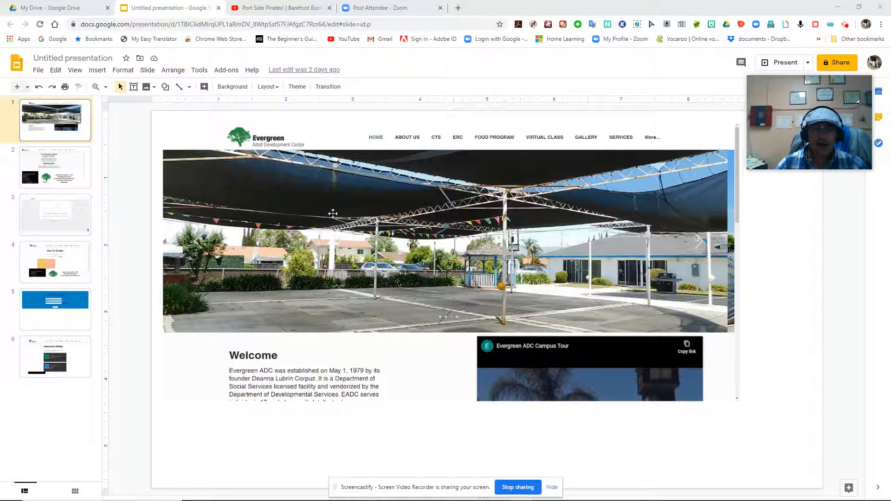
{"action": "mouse_move", "coordinate": [427, 215]}
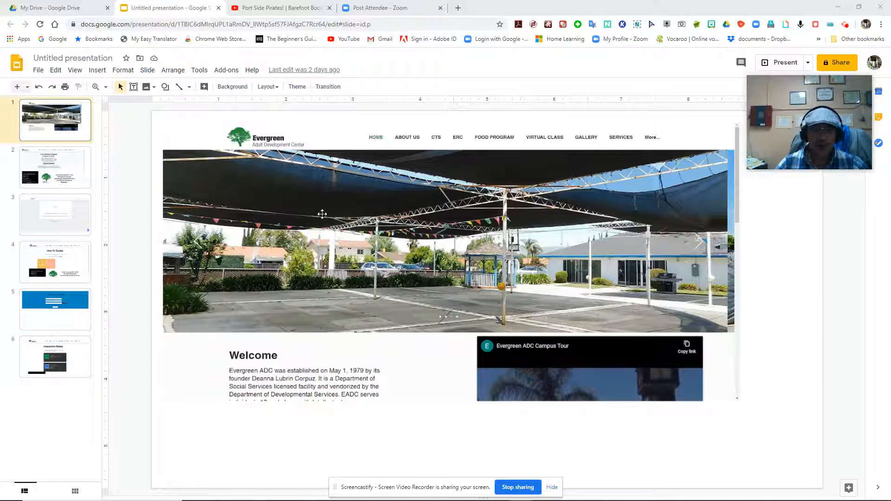
{"action": "mouse_move", "coordinate": [287, 199]}
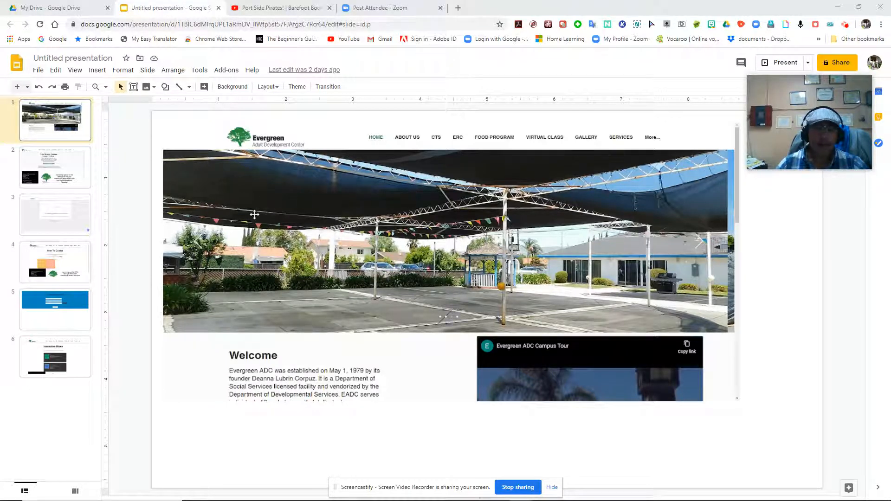
{"action": "mouse_move", "coordinate": [376, 210]}
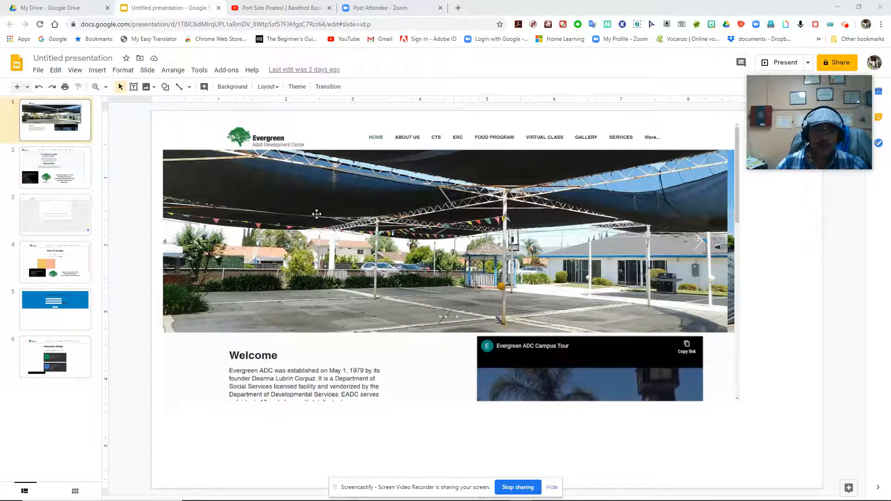
{"action": "mouse_move", "coordinate": [416, 217]}
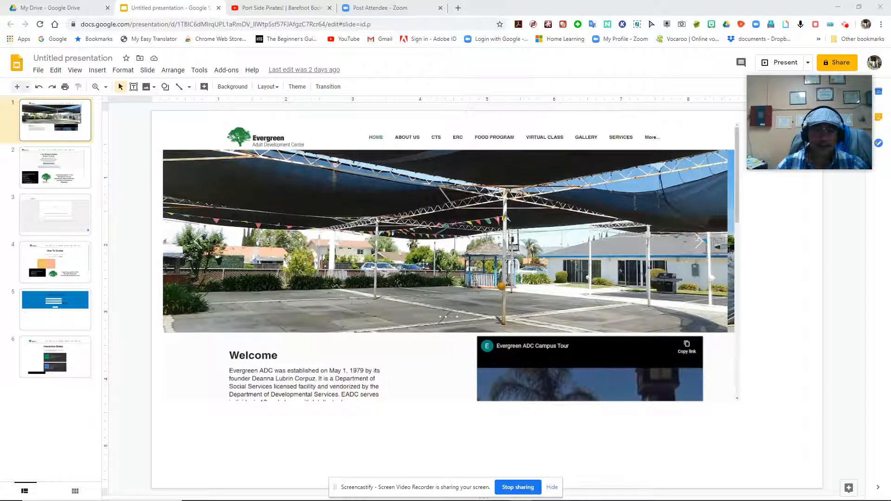
{"action": "mouse_move", "coordinate": [267, 252]}
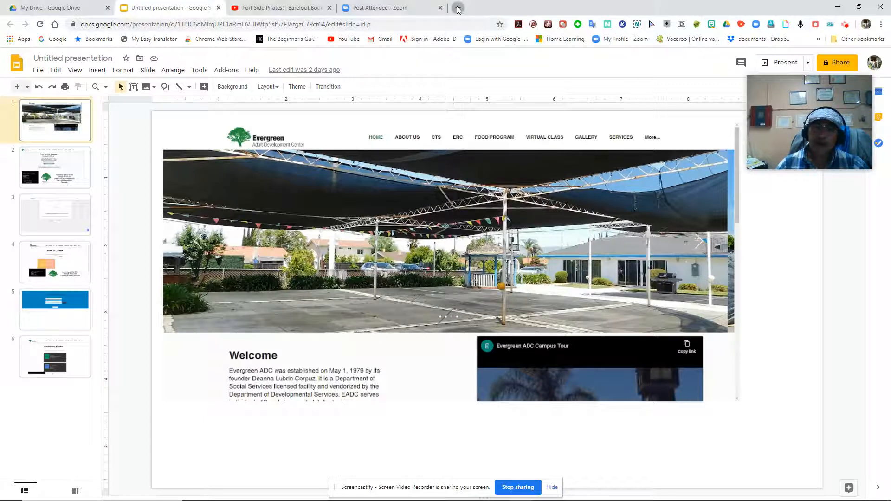
Load evergreen-adc.com in a new Chrome tab, showing the COVID-19 Update notice
{"action": "left_click", "coordinate": [457, 8]}
{"action": "type", "text": "www."}
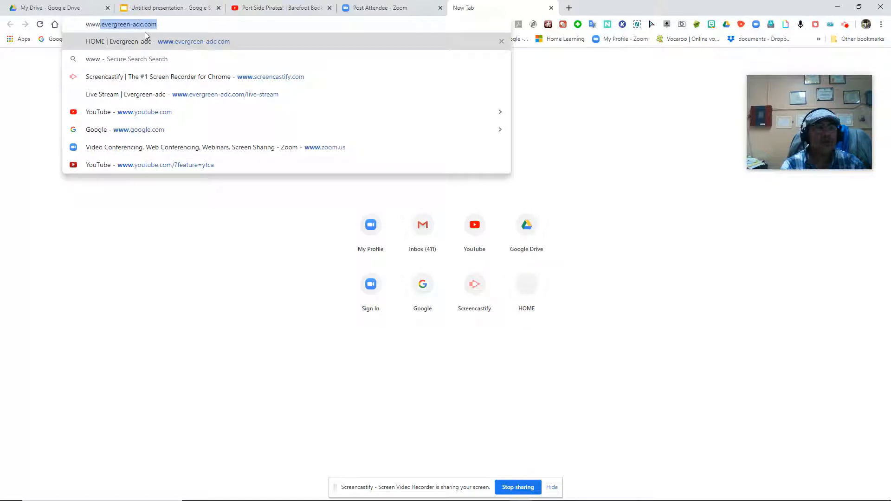
{"action": "type", "text": "evergreen-adc.com"}
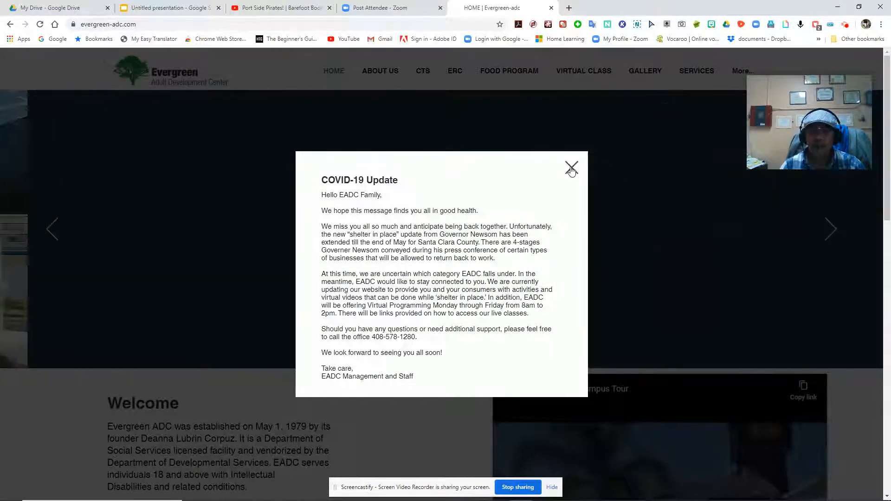
Close the COVID-19 notice and bring up the VIRTUAL CLASS menu listing Live Stream
{"action": "left_click", "coordinate": [571, 168]}
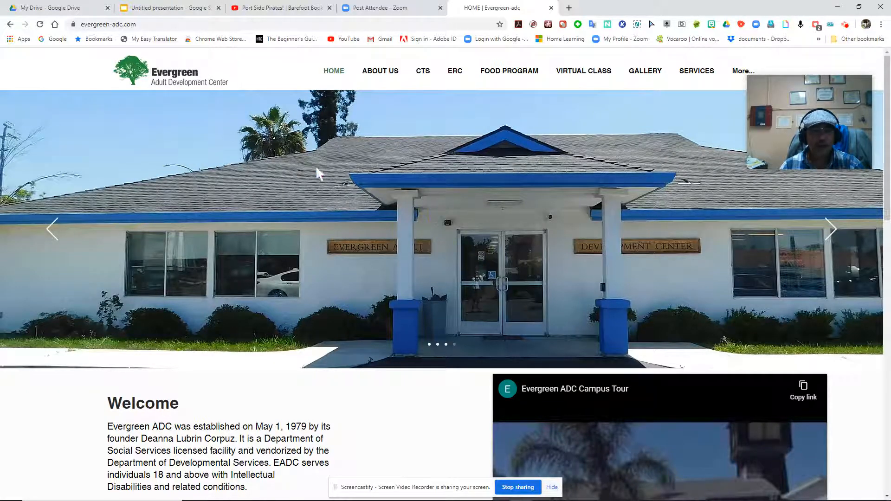
{"action": "mouse_move", "coordinate": [603, 91]}
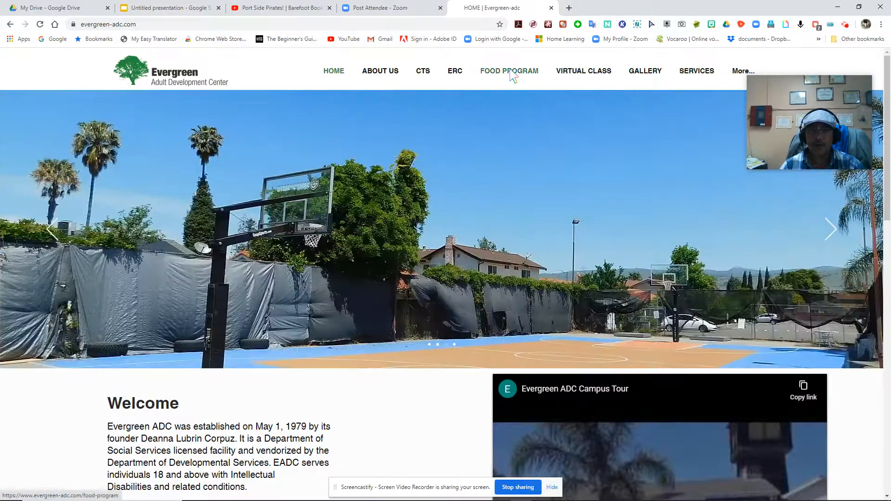
{"action": "mouse_move", "coordinate": [530, 79]}
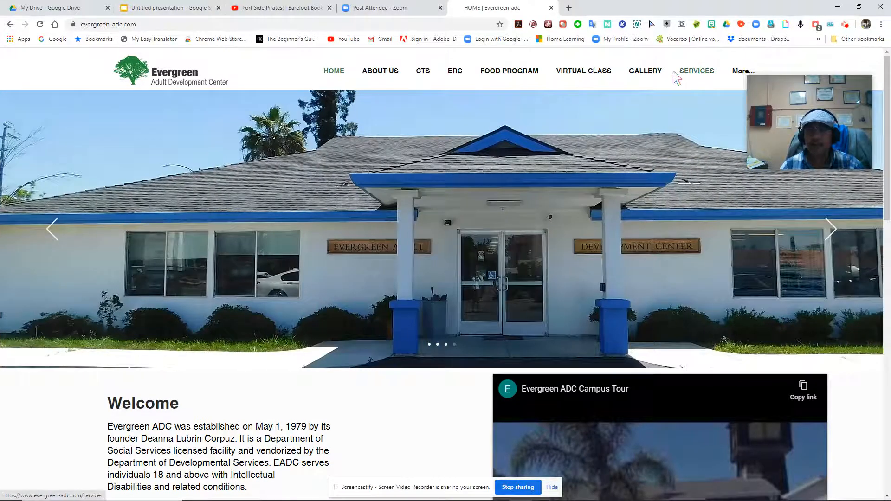
{"action": "left_click", "coordinate": [584, 70]}
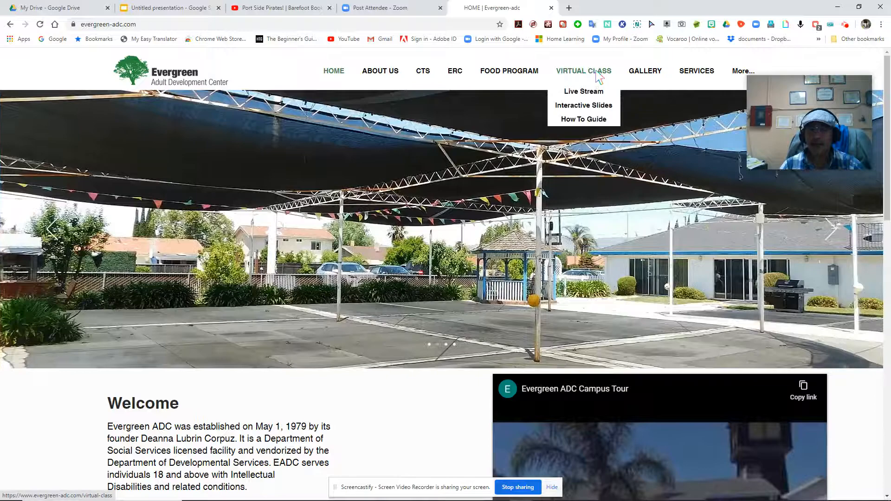
{"action": "left_click", "coordinate": [830, 230]}
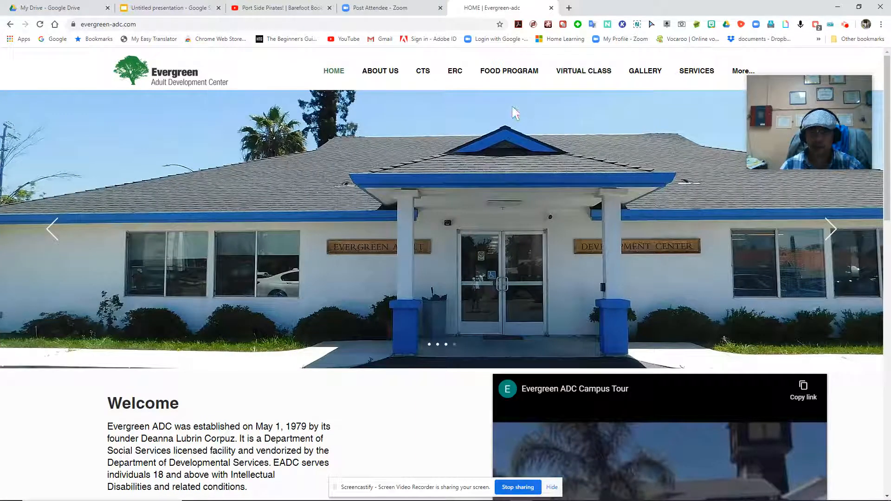
{"action": "left_click", "coordinate": [584, 70]}
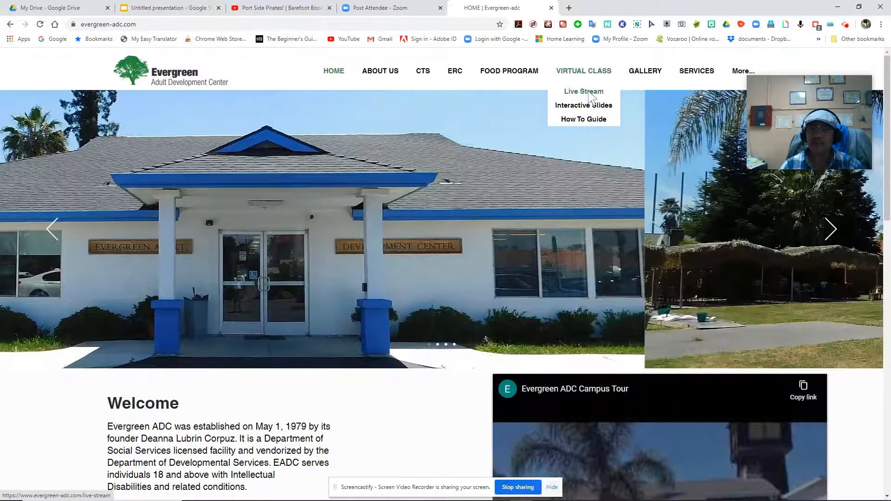
Choose Live Stream to view the Friday 10:00 am class listing
{"action": "left_click", "coordinate": [584, 91]}
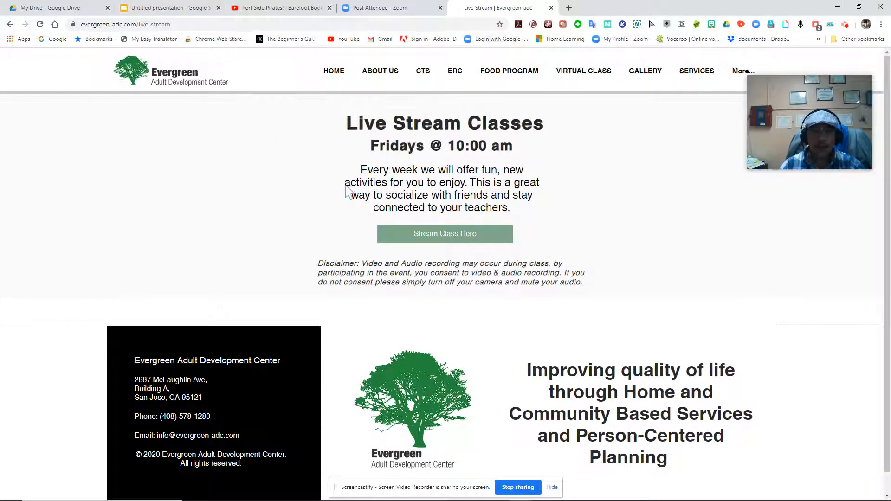
{"action": "mouse_move", "coordinate": [348, 160]}
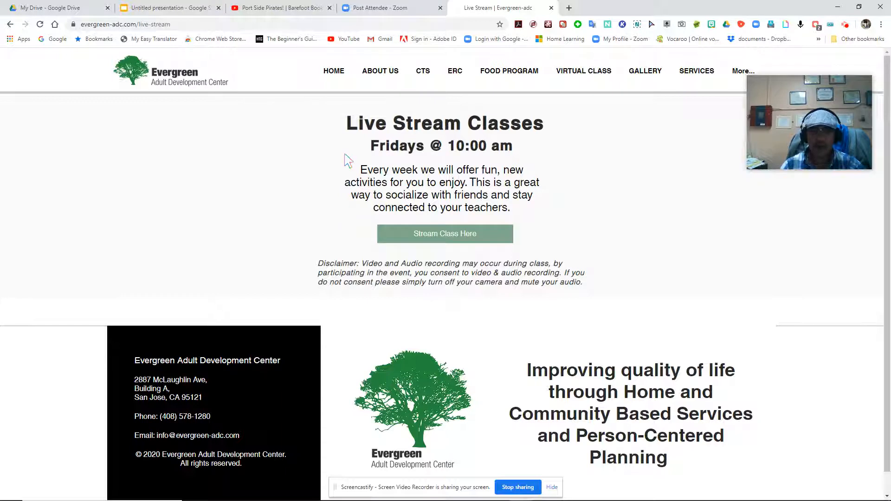
{"action": "mouse_move", "coordinate": [616, 179]}
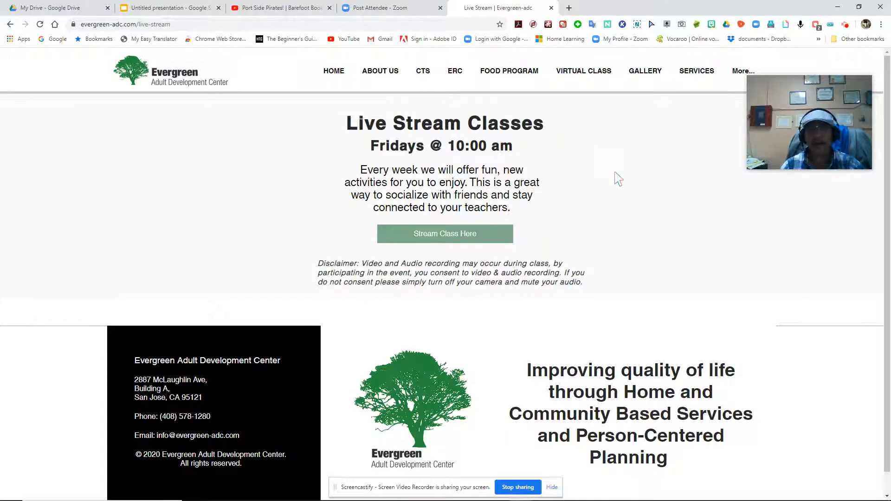
{"action": "mouse_move", "coordinate": [370, 168]}
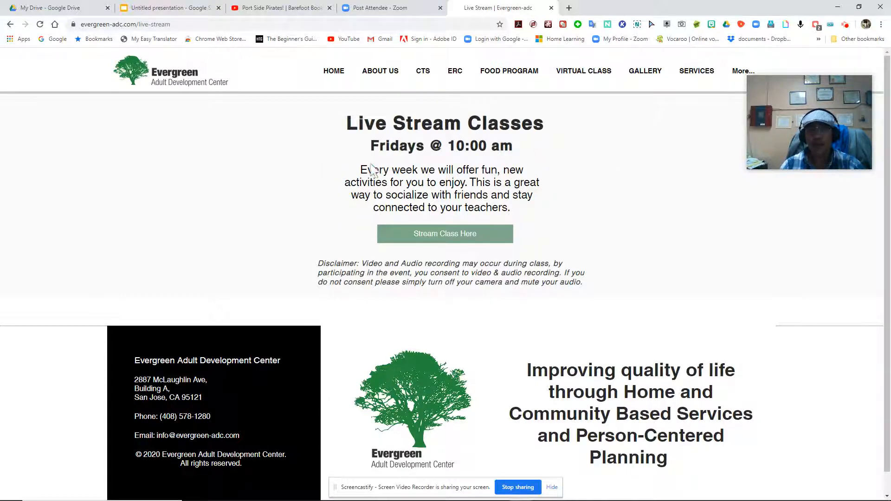
{"action": "mouse_move", "coordinate": [539, 195]}
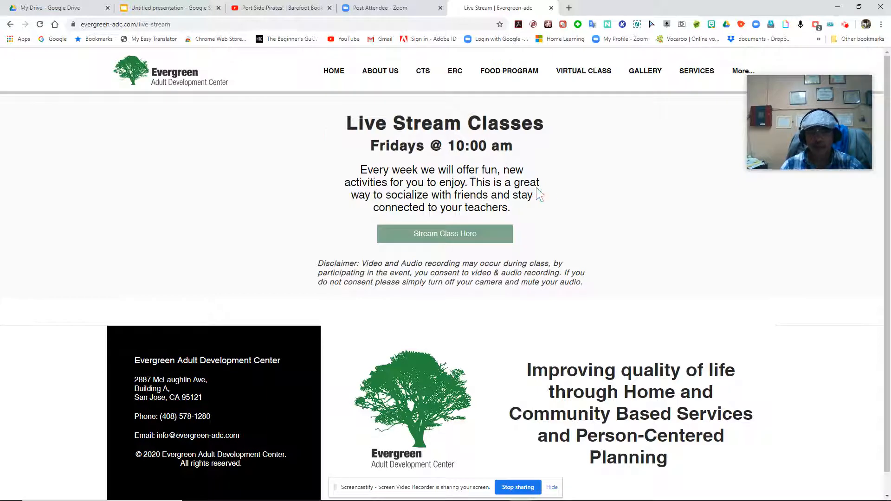
{"action": "mouse_move", "coordinate": [588, 178]}
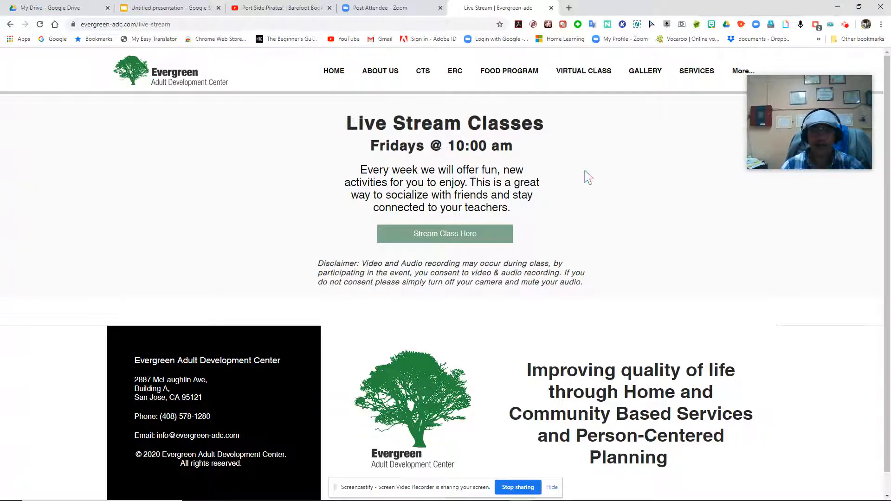
{"action": "mouse_move", "coordinate": [593, 151]}
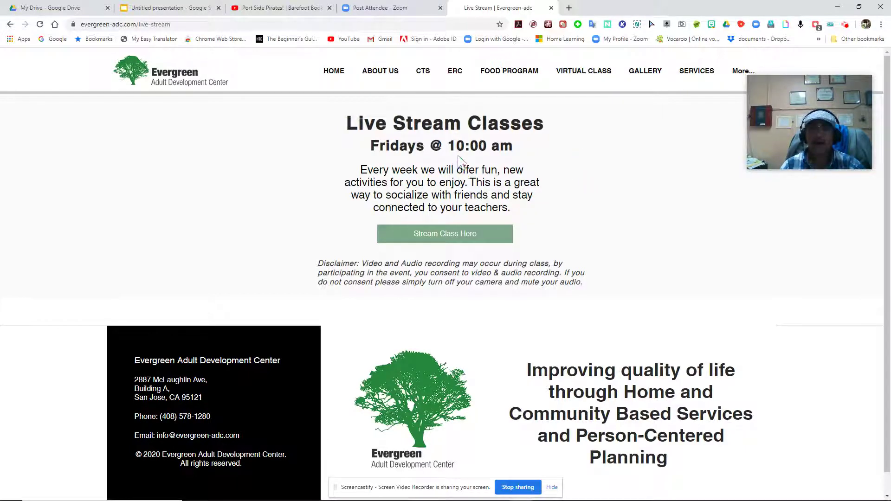
{"action": "mouse_move", "coordinate": [463, 194]}
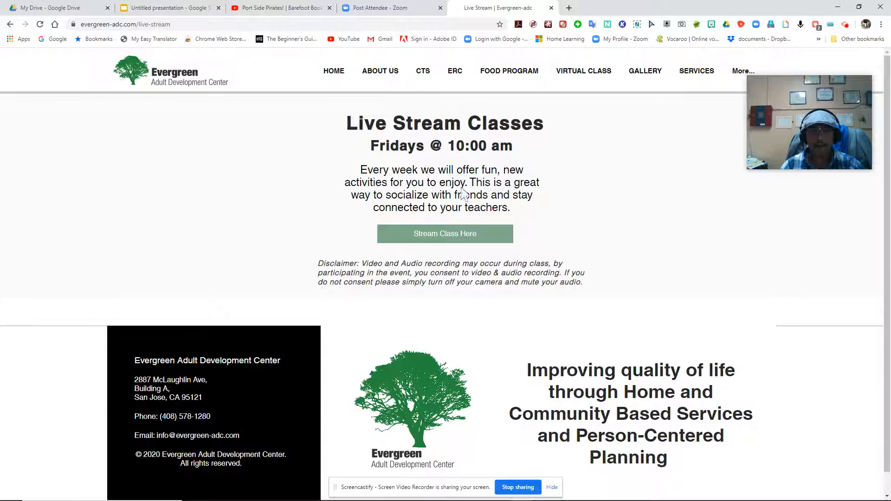
{"action": "mouse_move", "coordinate": [584, 179]}
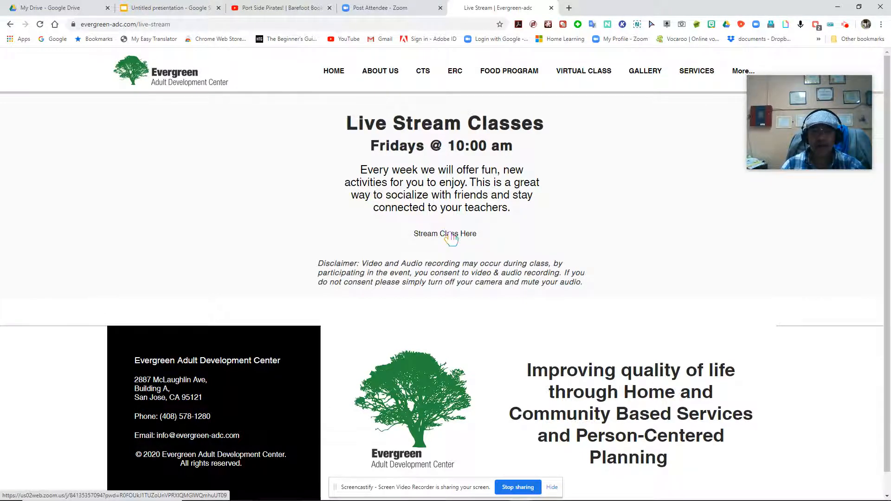
Follow the stream class link and let the browser launch the Zoom app
{"action": "left_click", "coordinate": [445, 233]}
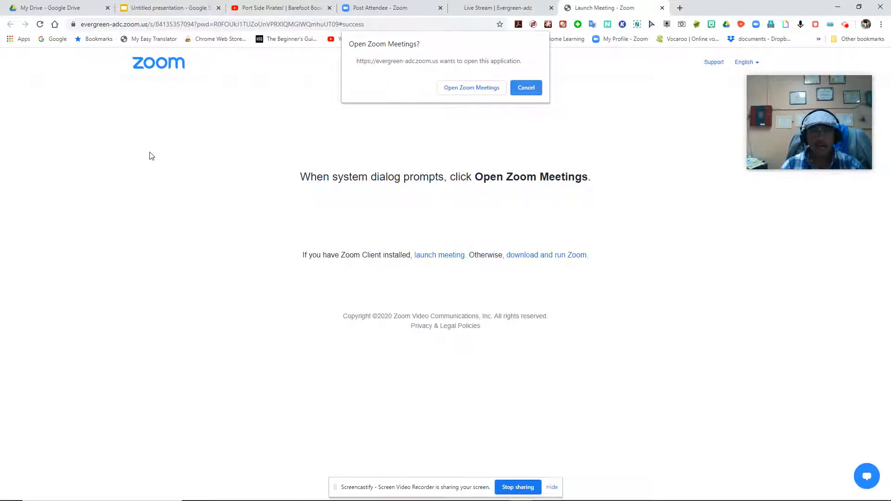
{"action": "mouse_move", "coordinate": [227, 102]}
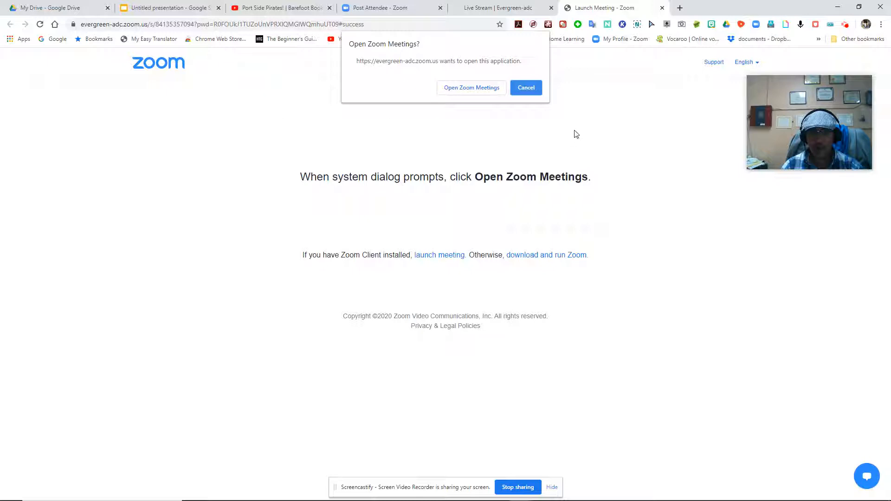
{"action": "mouse_move", "coordinate": [478, 123]}
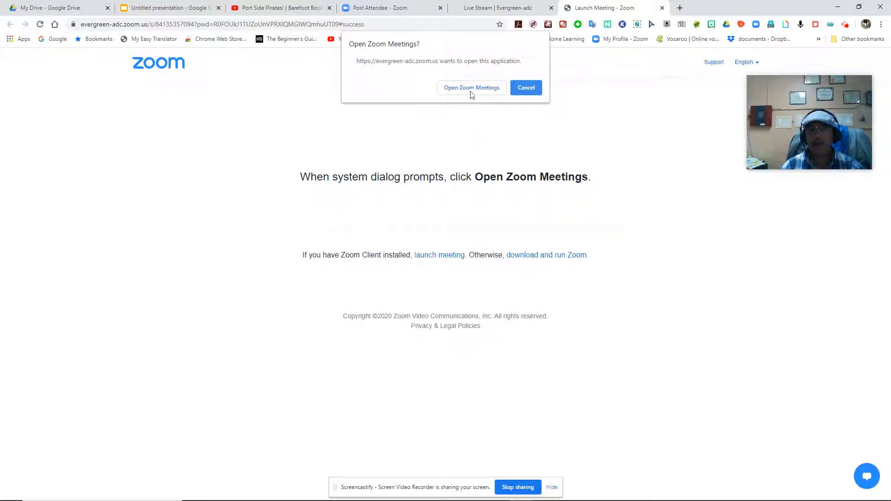
{"action": "left_click", "coordinate": [472, 87]}
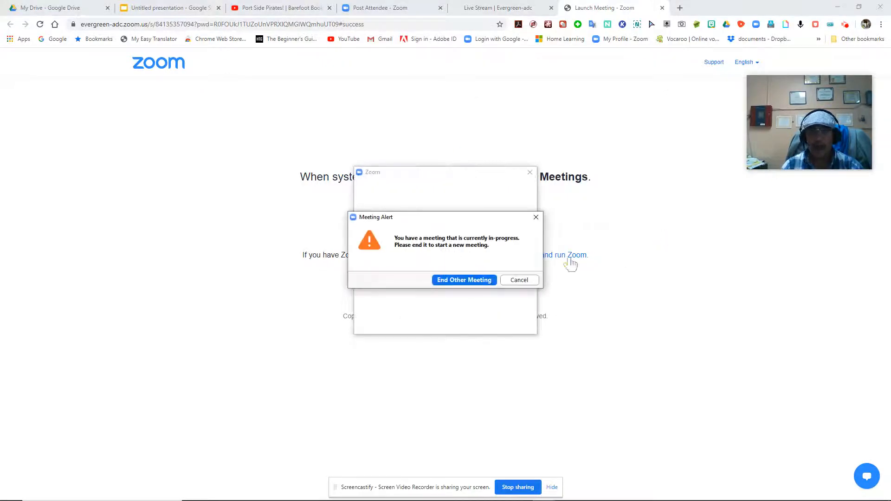
Choose End Other Meeting so the Fun Friday Live Stream meeting starts
{"action": "left_click", "coordinate": [464, 280]}
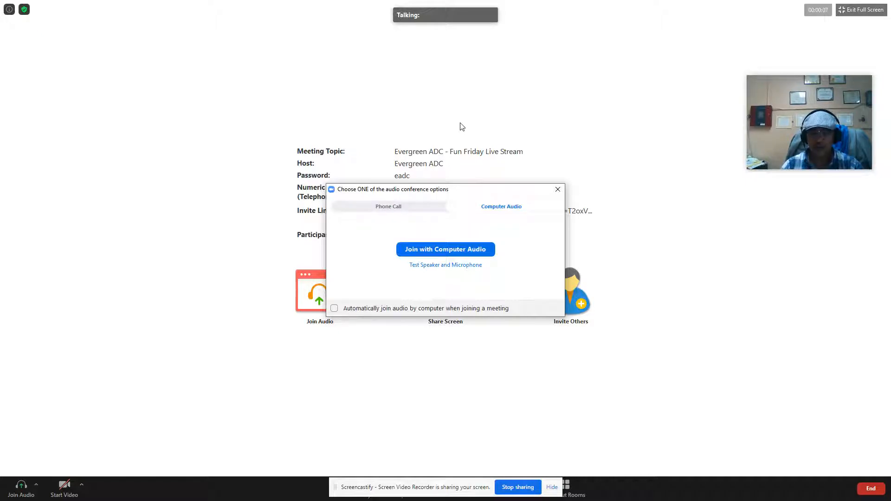
{"action": "mouse_move", "coordinate": [469, 239]}
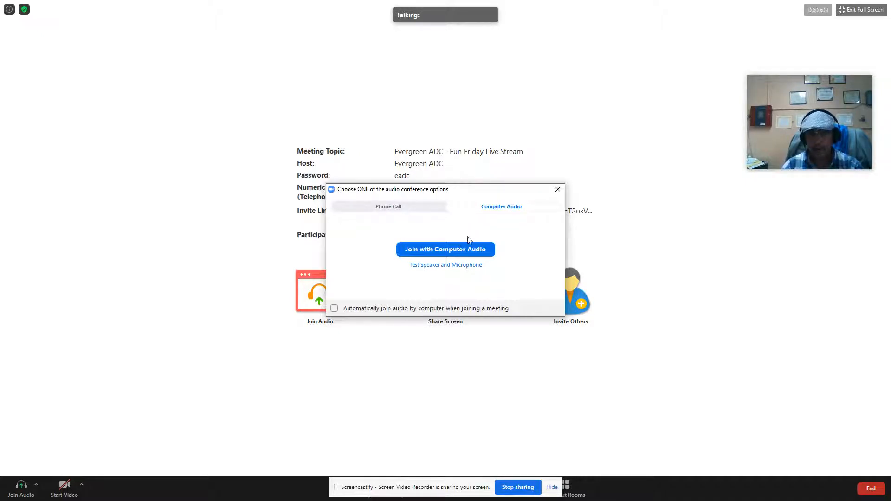
{"action": "mouse_move", "coordinate": [494, 234]}
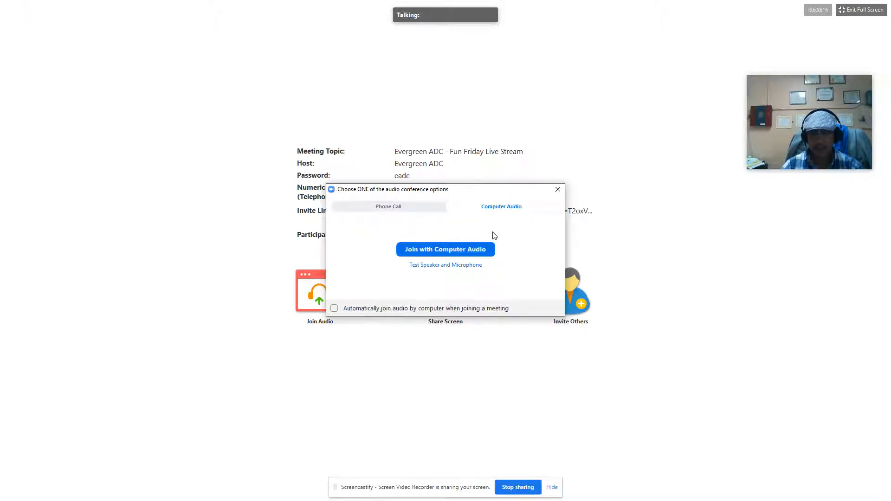
{"action": "mouse_move", "coordinate": [518, 241]}
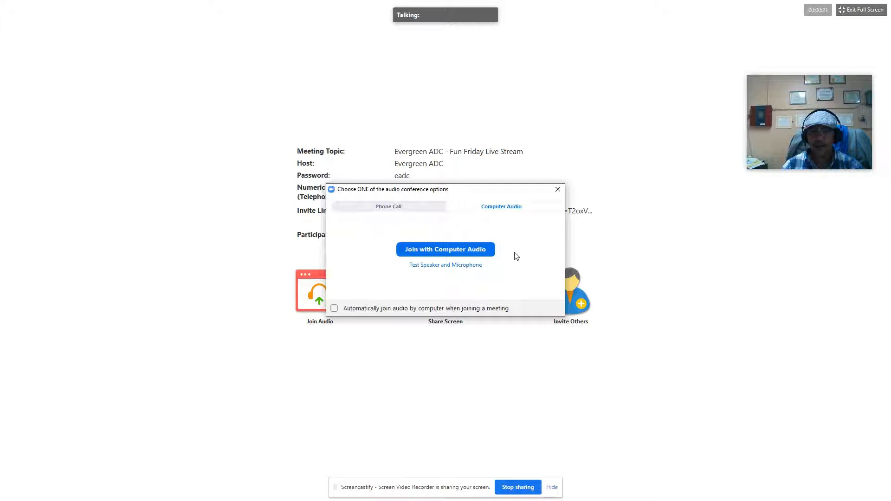
{"action": "mouse_move", "coordinate": [403, 277]}
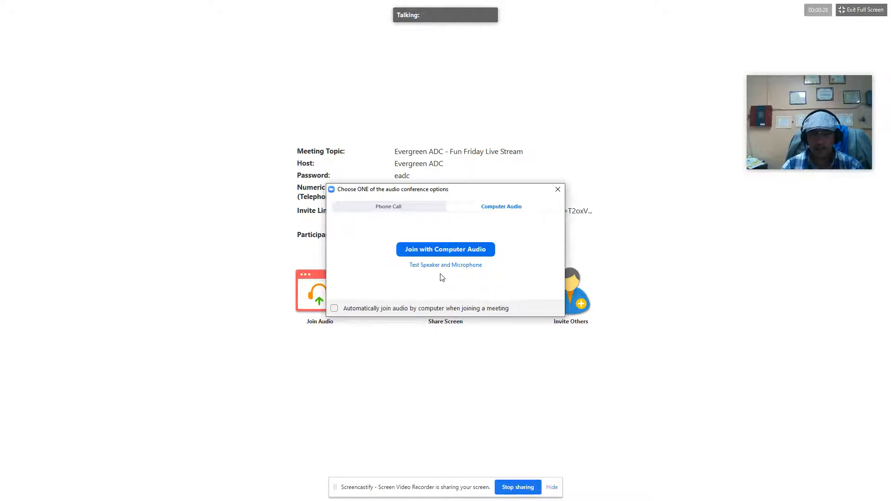
{"action": "mouse_move", "coordinate": [441, 283]}
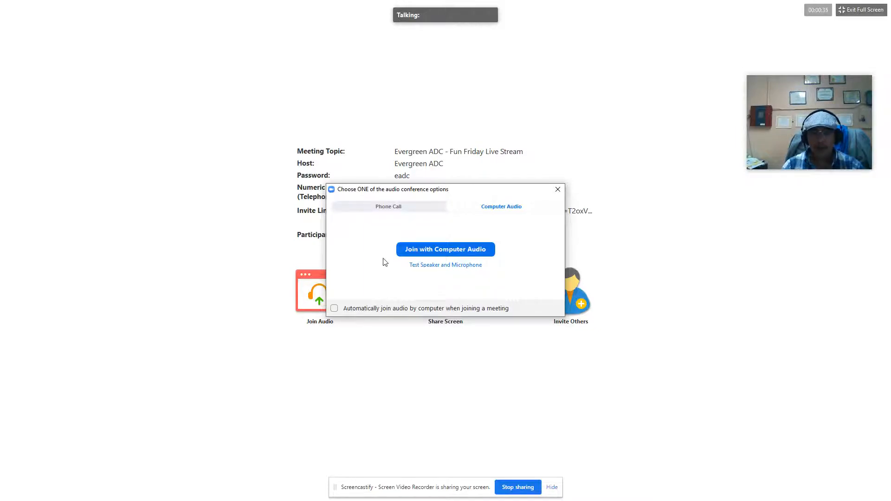
{"action": "mouse_move", "coordinate": [501, 273]}
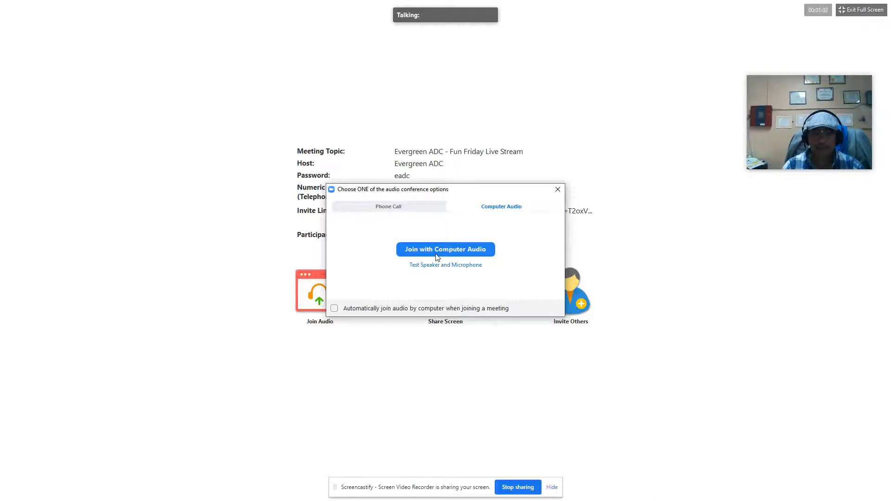
Join the Fun Friday meeting's audio using Join with Computer Audio
{"action": "left_click", "coordinate": [445, 250]}
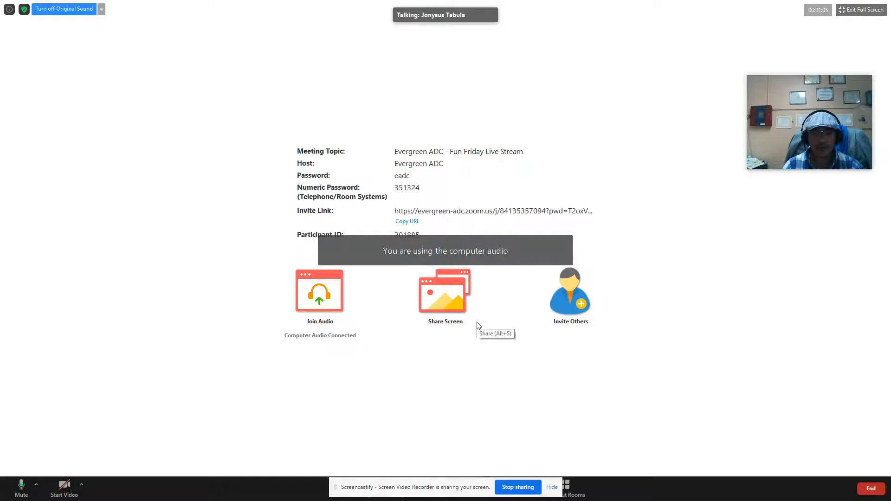
{"action": "mouse_move", "coordinate": [459, 364]}
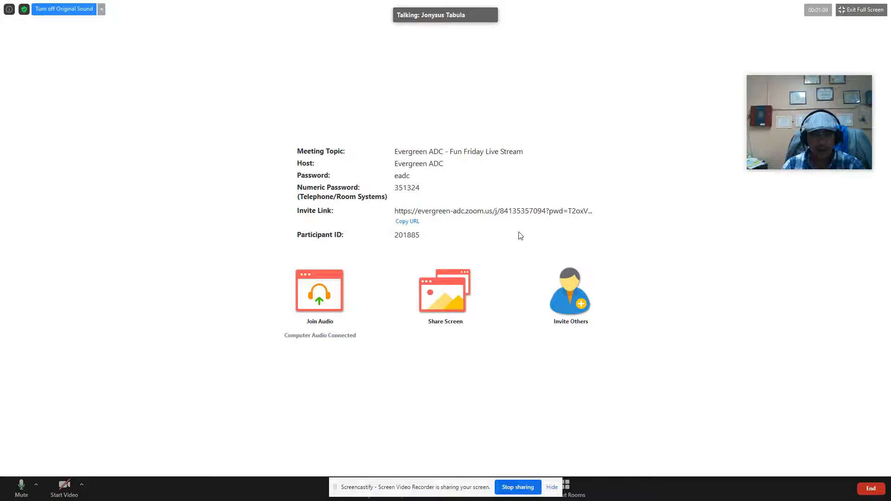
{"action": "mouse_move", "coordinate": [353, 374]}
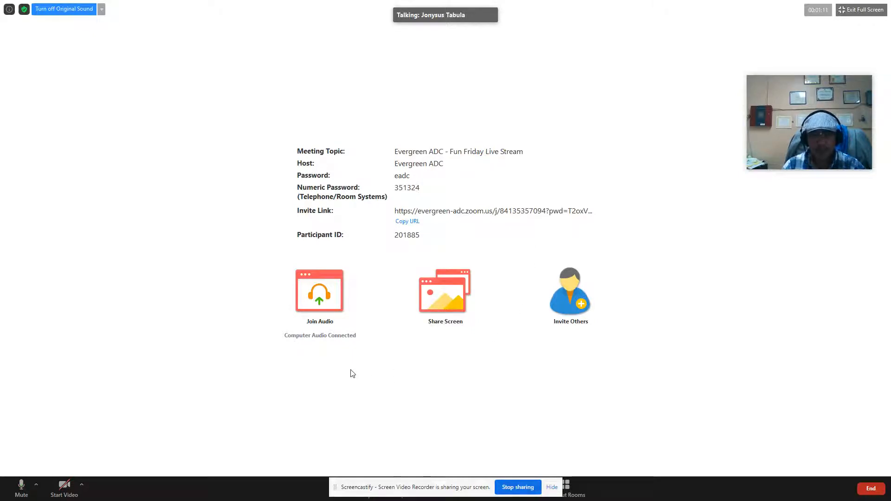
{"action": "mouse_move", "coordinate": [414, 367]}
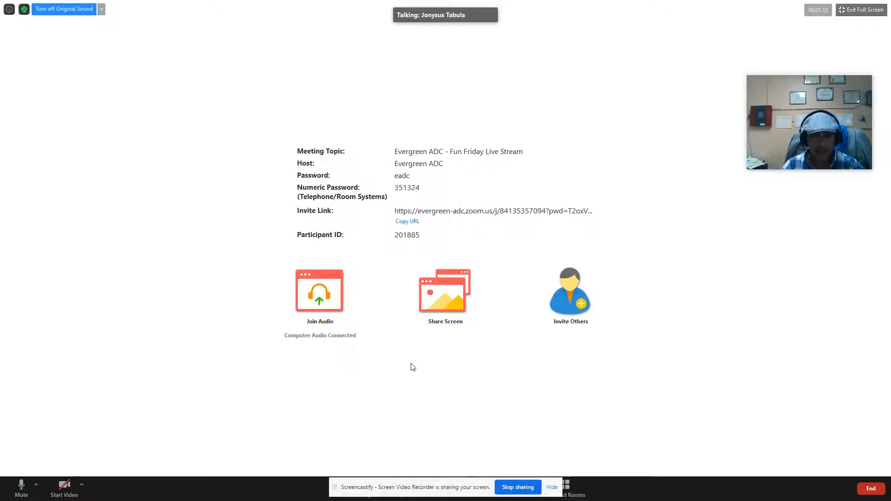
{"action": "mouse_move", "coordinate": [225, 363]}
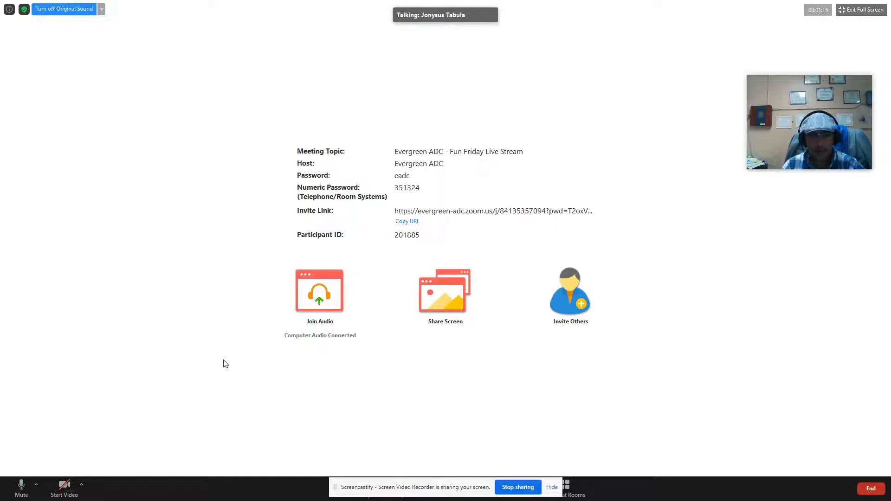
{"action": "mouse_move", "coordinate": [409, 371]}
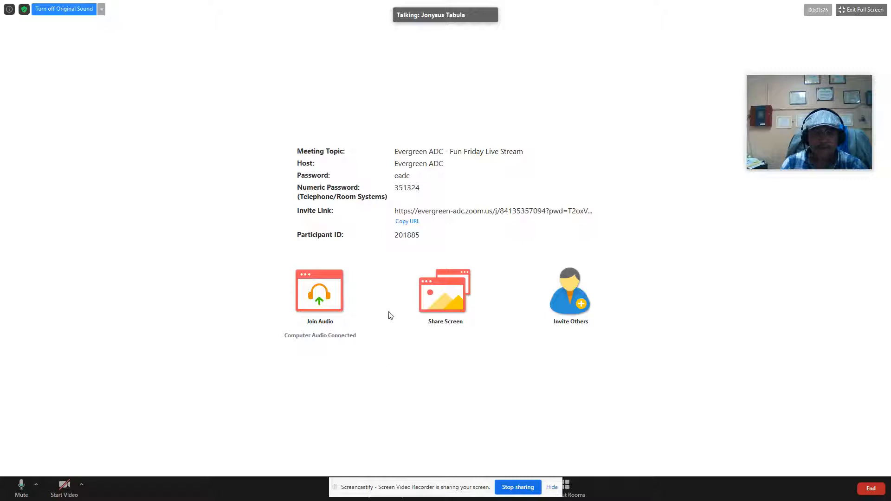
{"action": "mouse_move", "coordinate": [314, 266]}
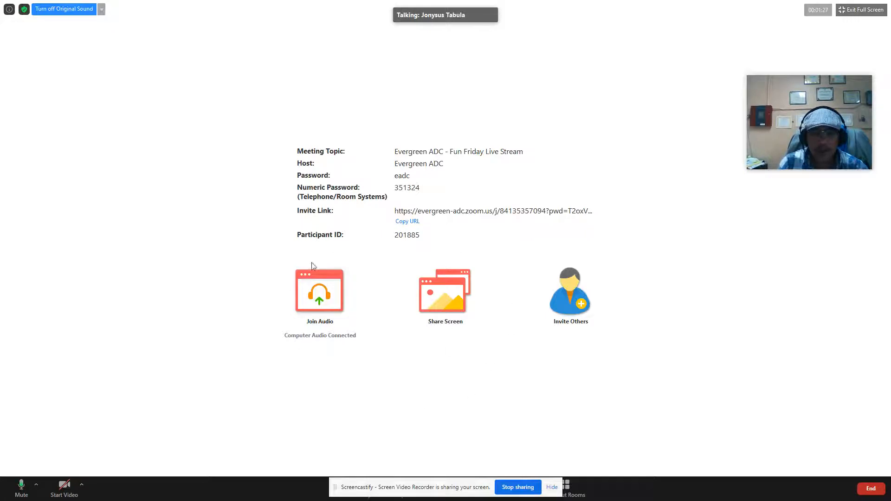
{"action": "mouse_move", "coordinate": [535, 340]}
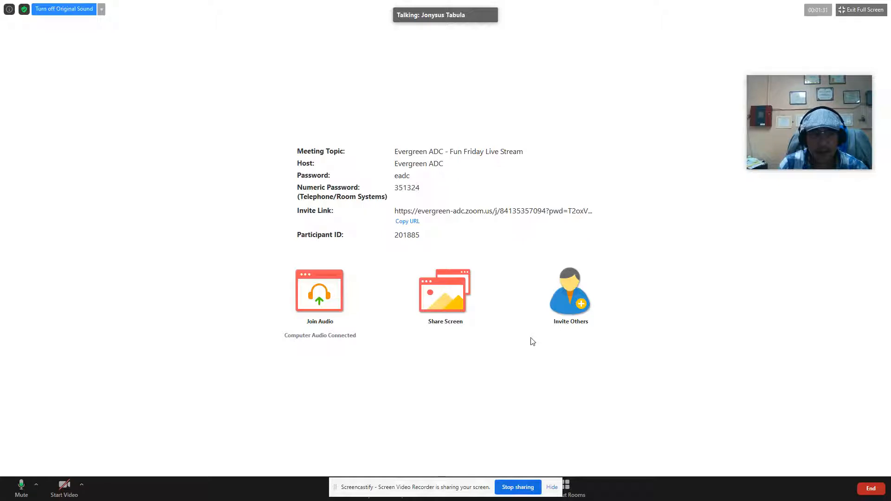
{"action": "mouse_move", "coordinate": [448, 353]}
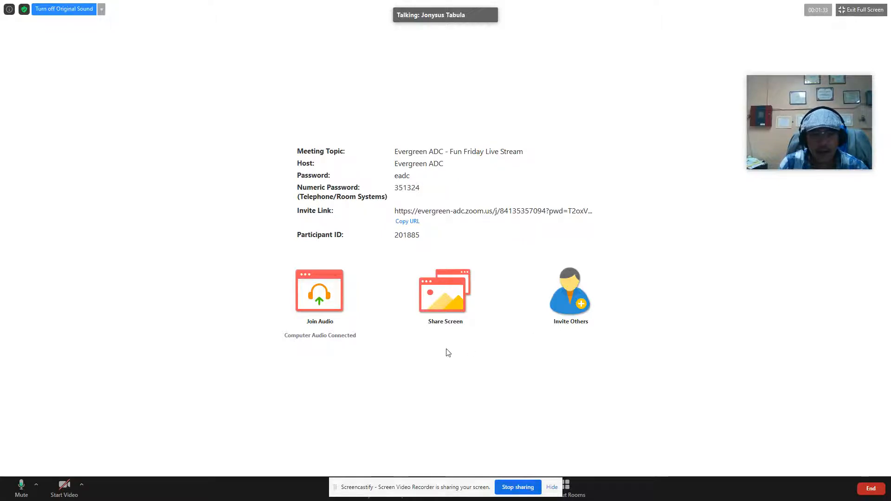
{"action": "mouse_move", "coordinate": [374, 285]}
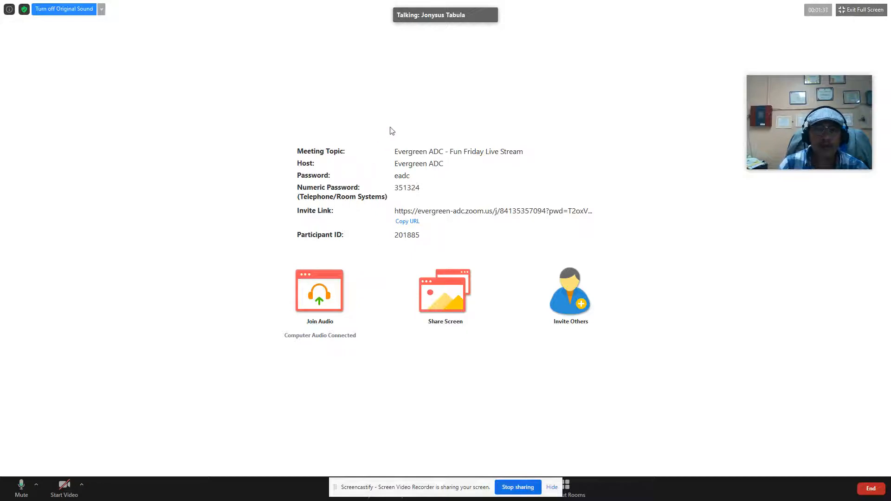
{"action": "mouse_move", "coordinate": [561, 100]}
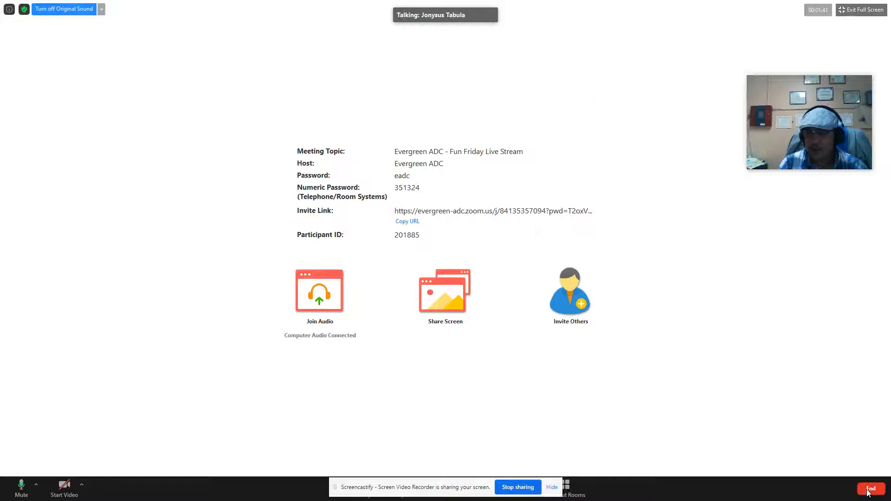
End the Fun Friday Live Stream meeting for all participants
{"action": "left_click", "coordinate": [872, 489]}
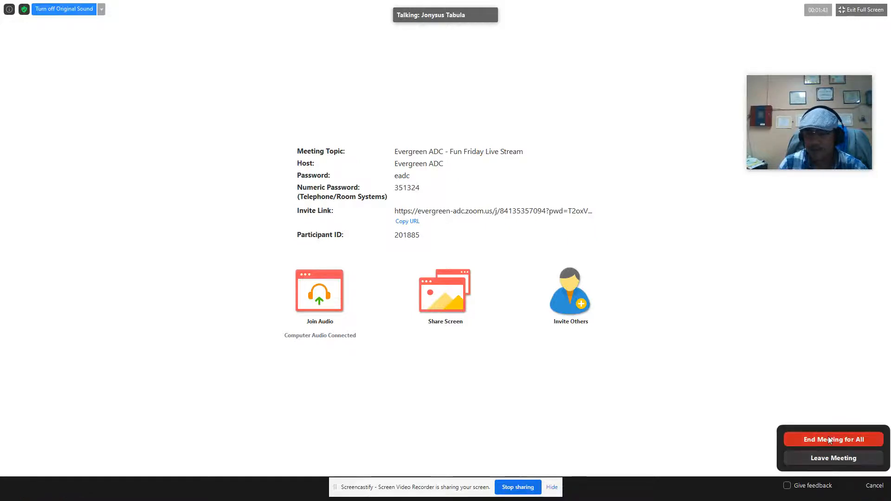
{"action": "left_click", "coordinate": [834, 440]}
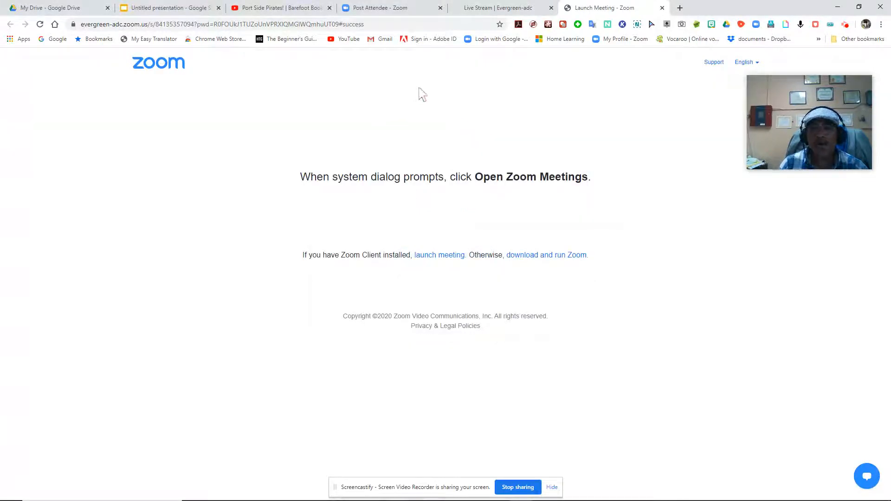
{"action": "mouse_move", "coordinate": [421, 14]}
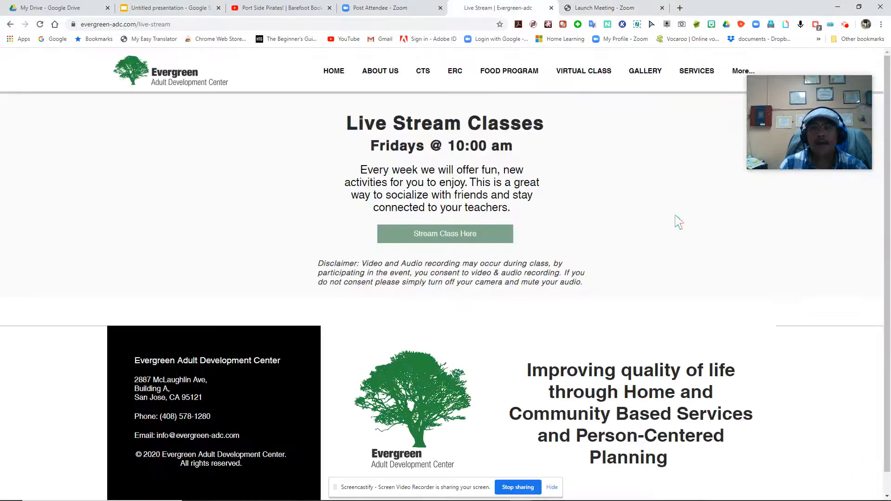
{"action": "mouse_move", "coordinate": [584, 70]}
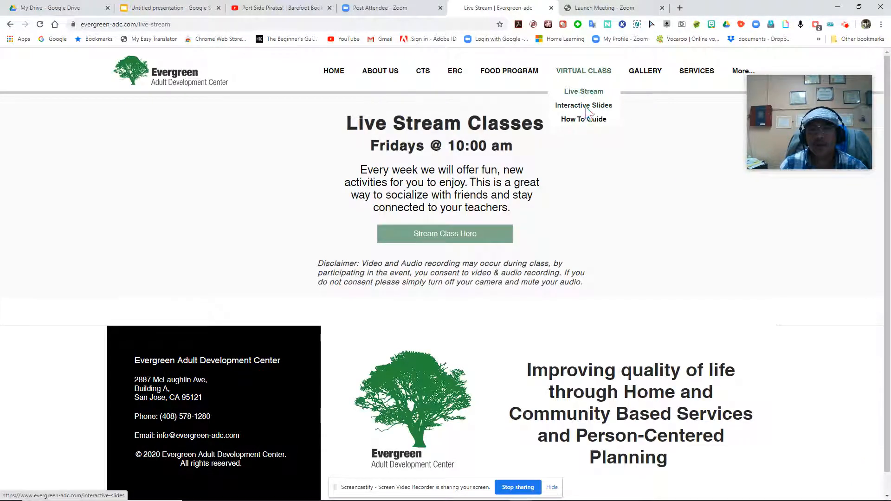
{"action": "mouse_move", "coordinate": [583, 105]}
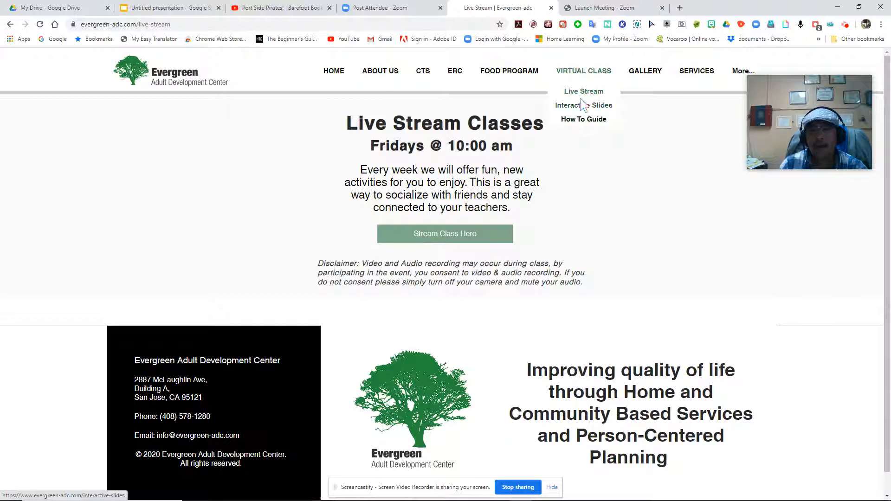
{"action": "mouse_move", "coordinate": [604, 116]}
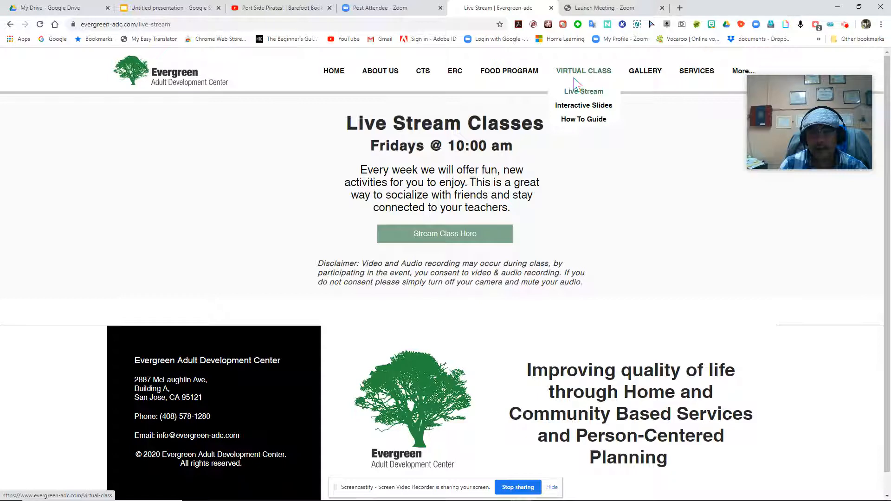
{"action": "mouse_move", "coordinate": [590, 96]}
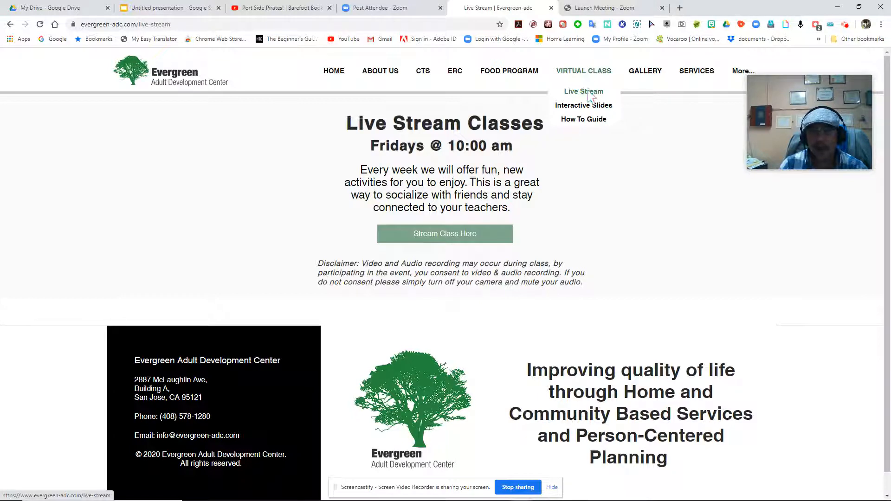
{"action": "mouse_move", "coordinate": [569, 104]}
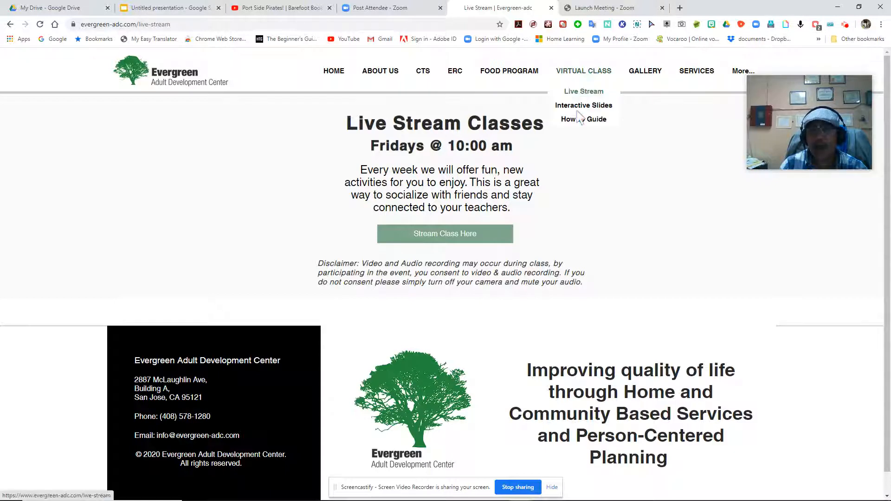
{"action": "mouse_move", "coordinate": [561, 120]}
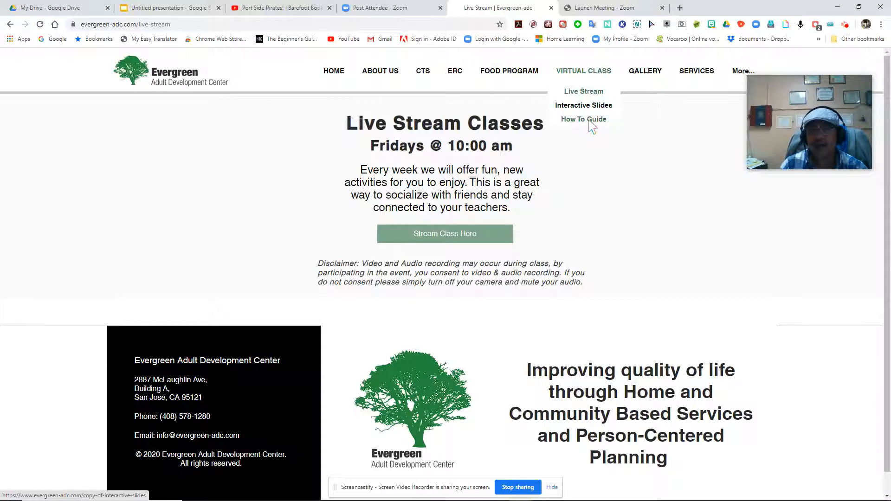
{"action": "mouse_move", "coordinate": [603, 127]}
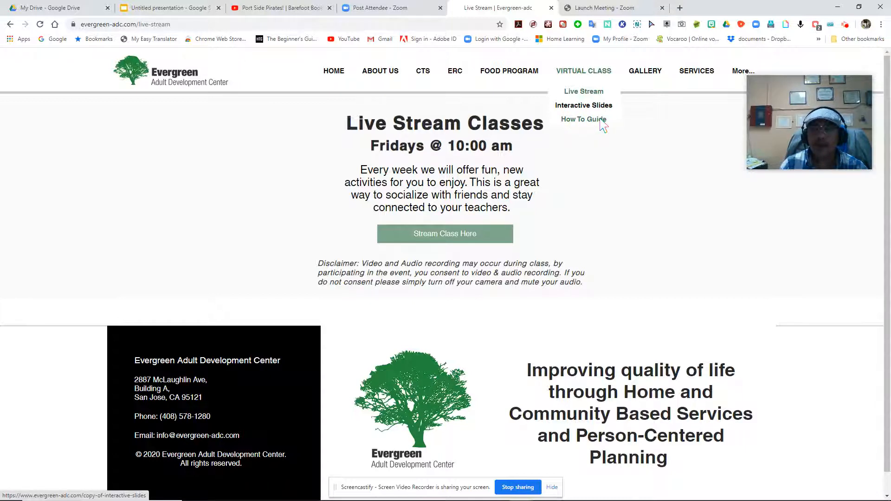
{"action": "mouse_move", "coordinate": [586, 132]}
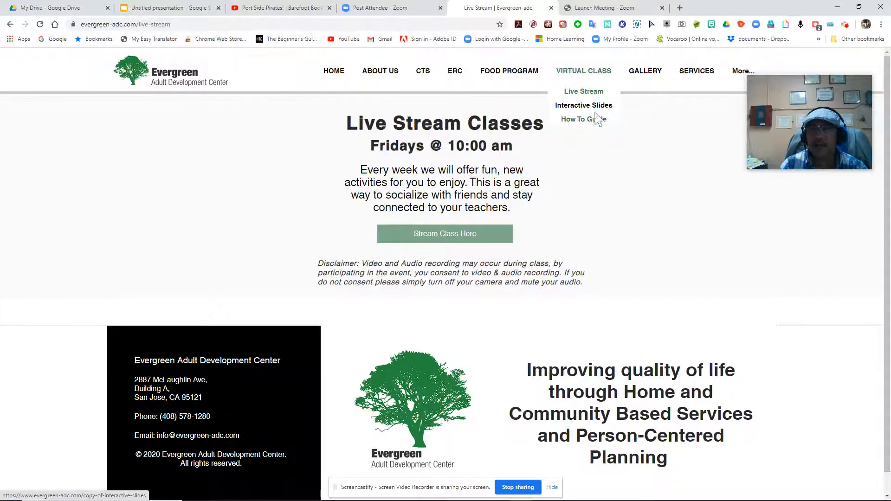
{"action": "mouse_move", "coordinate": [422, 131]}
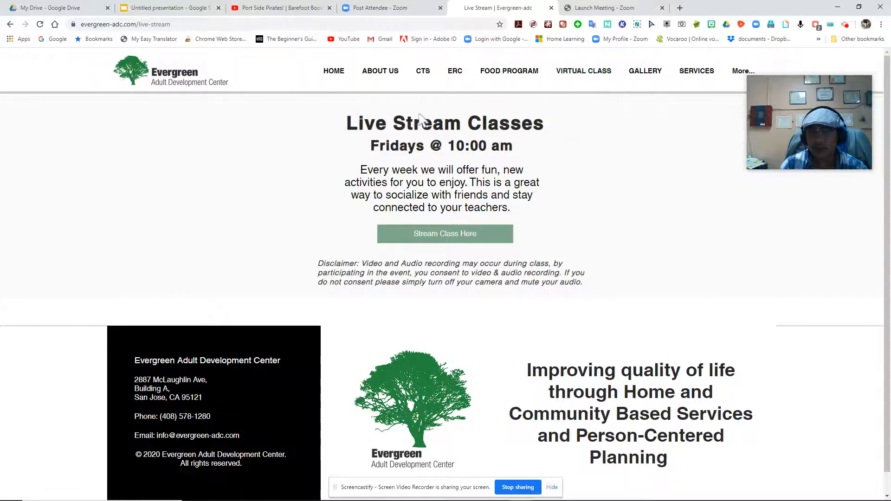
{"action": "mouse_move", "coordinate": [584, 72]}
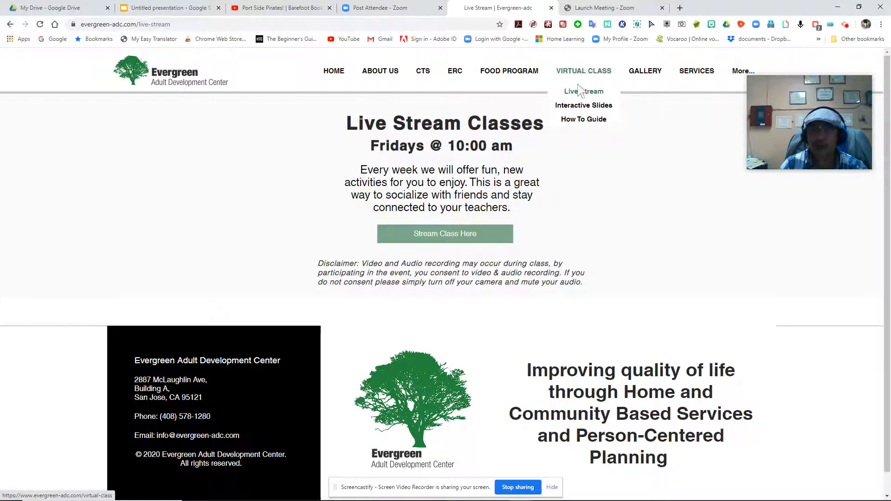
{"action": "mouse_move", "coordinate": [606, 111]}
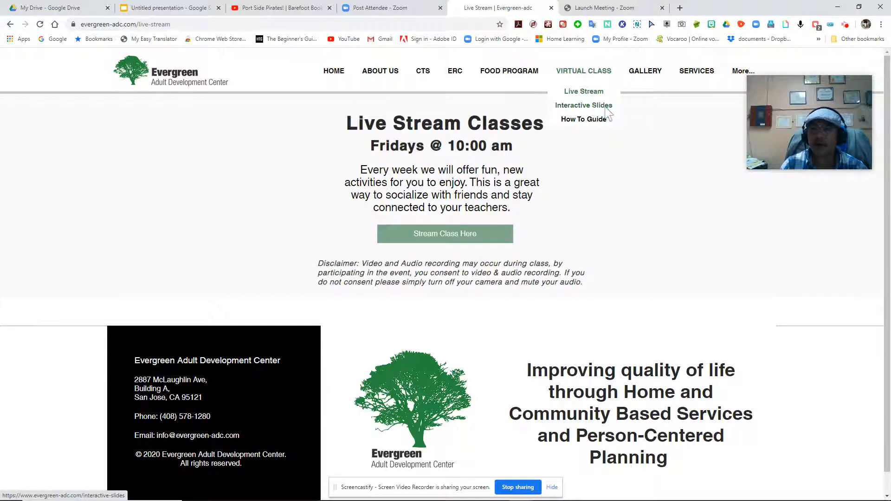
{"action": "mouse_move", "coordinate": [594, 113]}
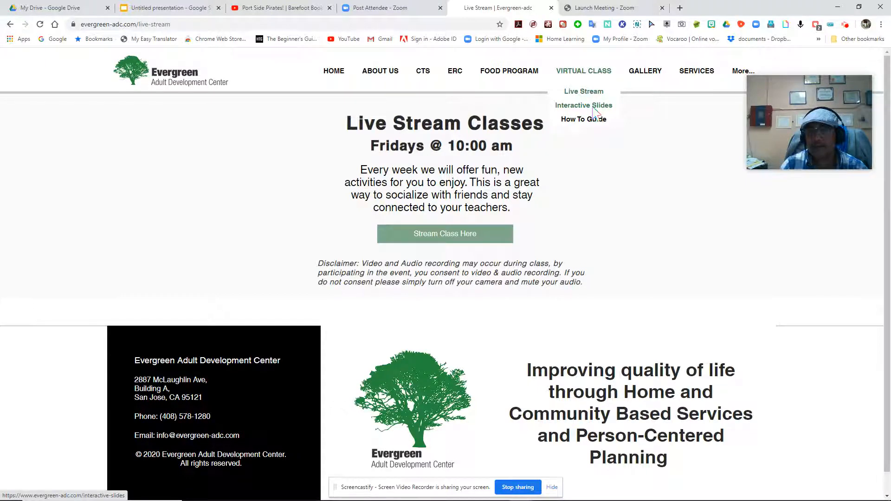
Open the Interactive Slides page from the VIRTUAL CLASS menu
{"action": "left_click", "coordinate": [583, 106]}
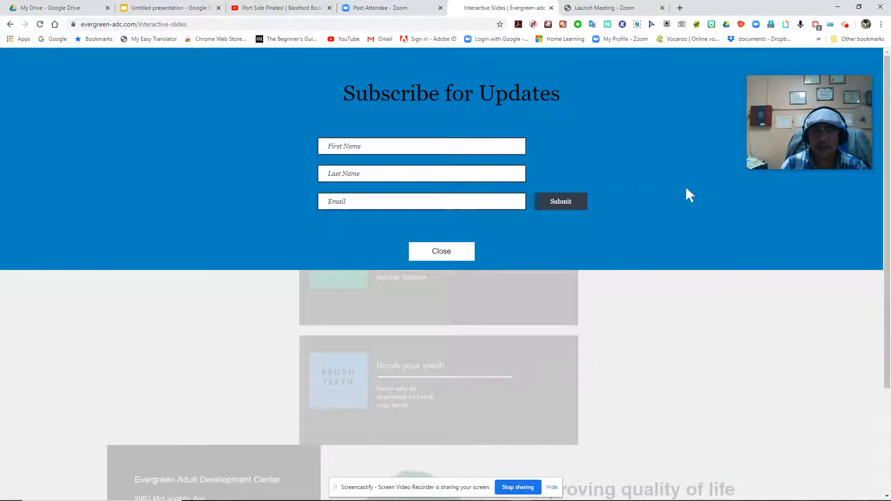
{"action": "mouse_move", "coordinate": [346, 225]}
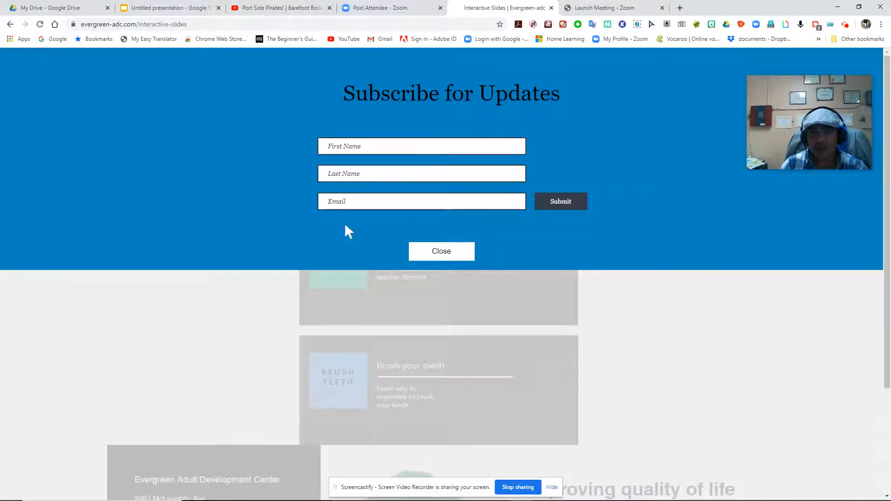
{"action": "mouse_move", "coordinate": [488, 228]}
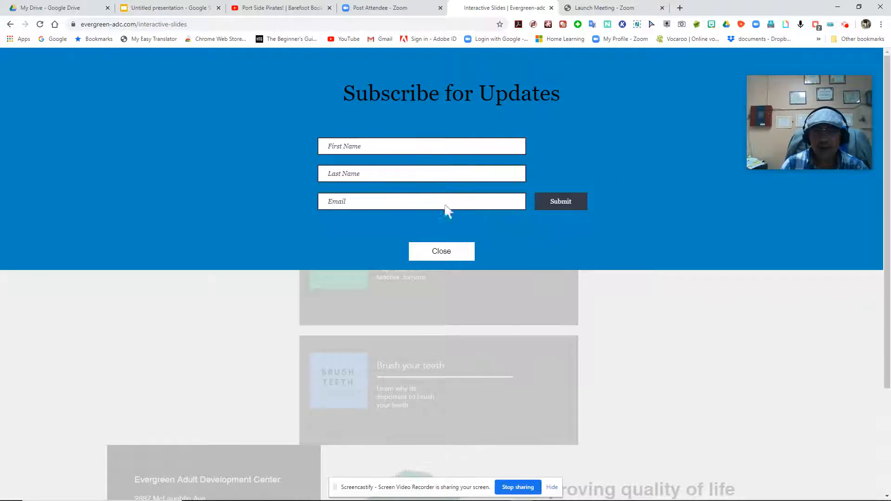
{"action": "mouse_move", "coordinate": [401, 210]}
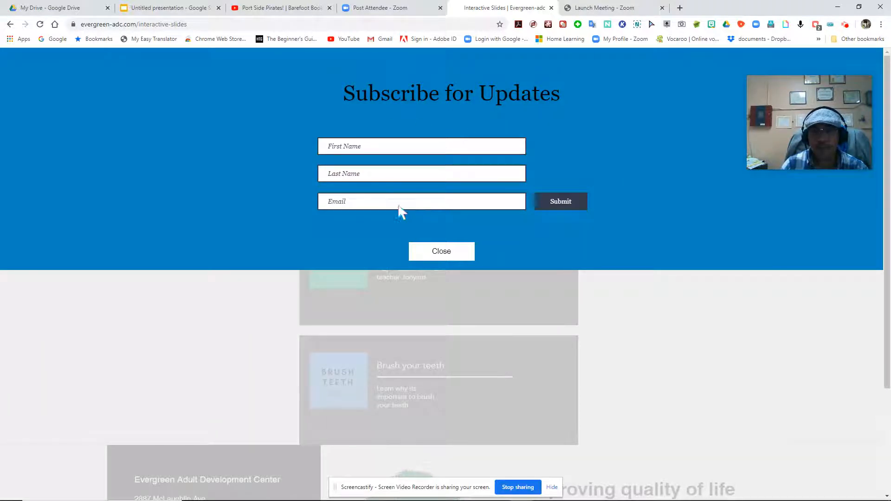
{"action": "mouse_move", "coordinate": [545, 187]}
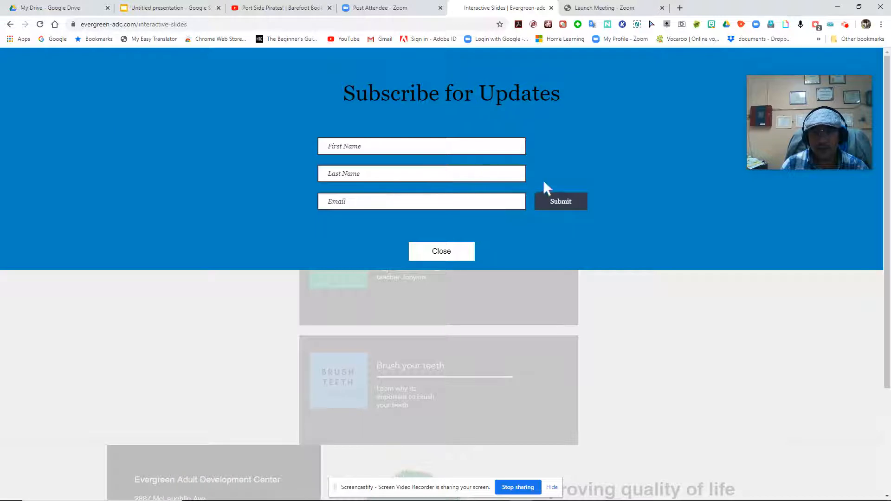
{"action": "mouse_move", "coordinate": [561, 170]}
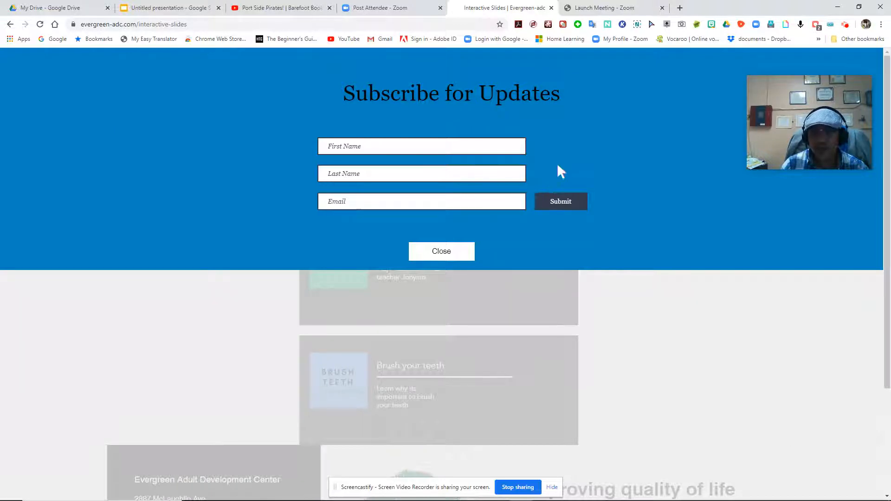
{"action": "mouse_move", "coordinate": [604, 158]}
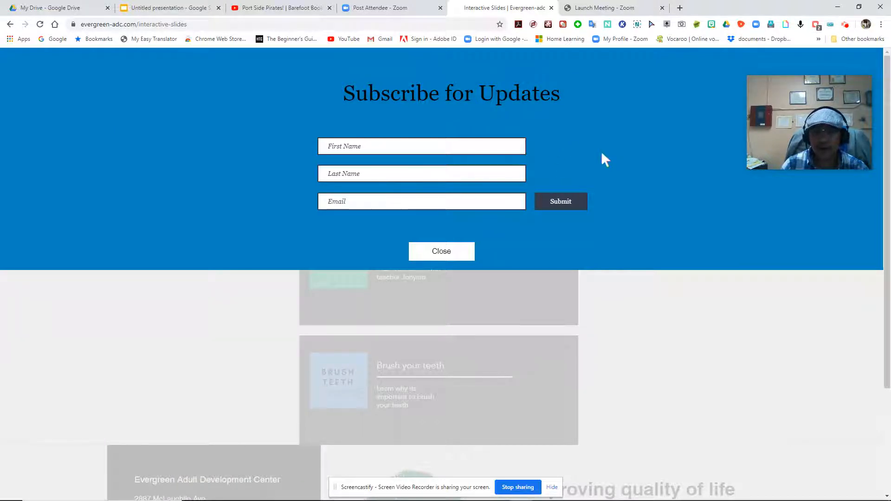
{"action": "mouse_move", "coordinate": [533, 236]}
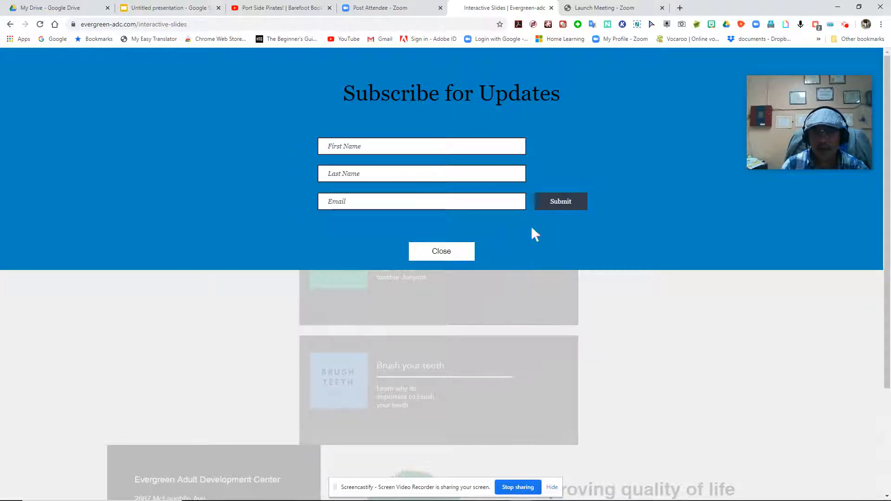
{"action": "mouse_move", "coordinate": [513, 239]}
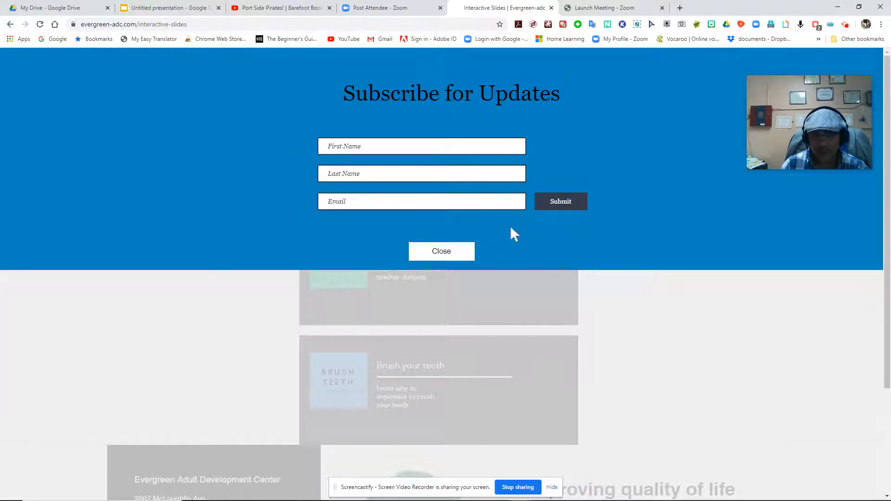
{"action": "mouse_move", "coordinate": [356, 209]}
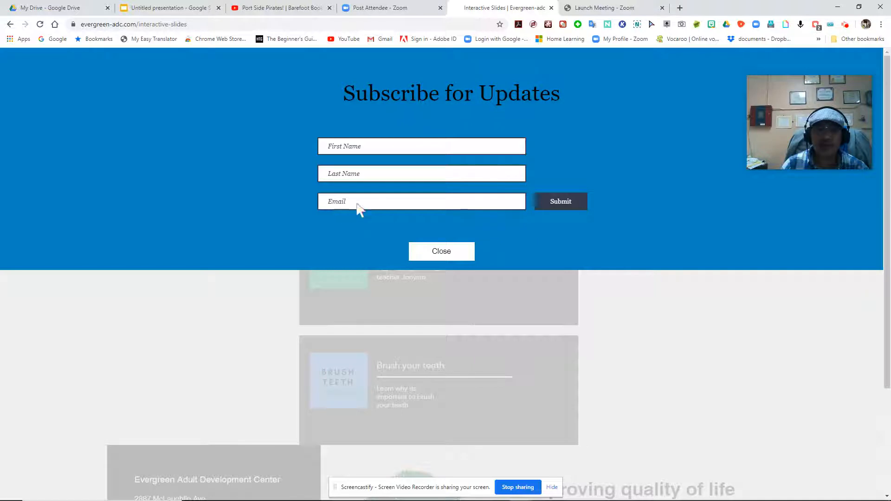
{"action": "mouse_move", "coordinate": [347, 219]}
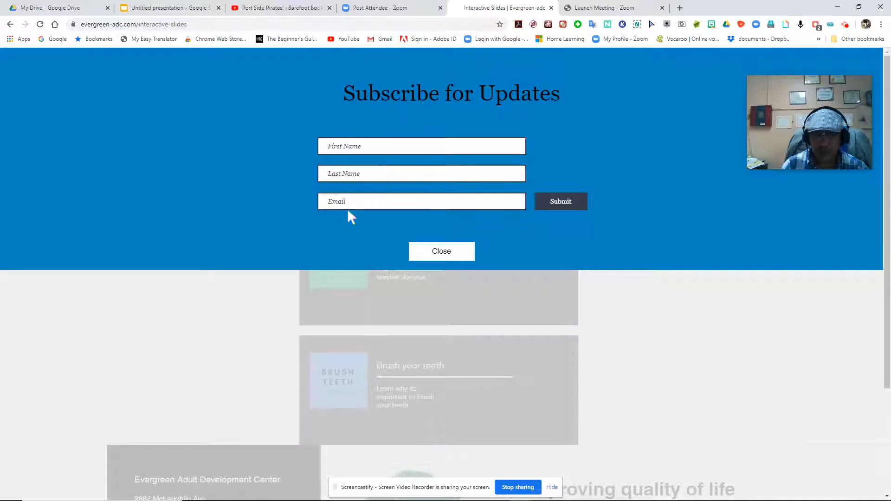
Operate the Subscribe for Updates form, leaving its name and email fields empty
{"action": "left_click", "coordinate": [561, 201]}
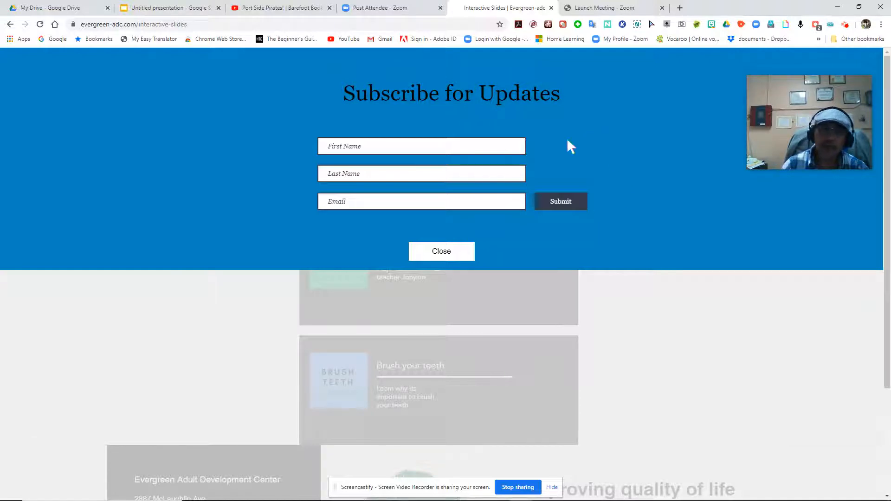
{"action": "left_click", "coordinate": [561, 202]}
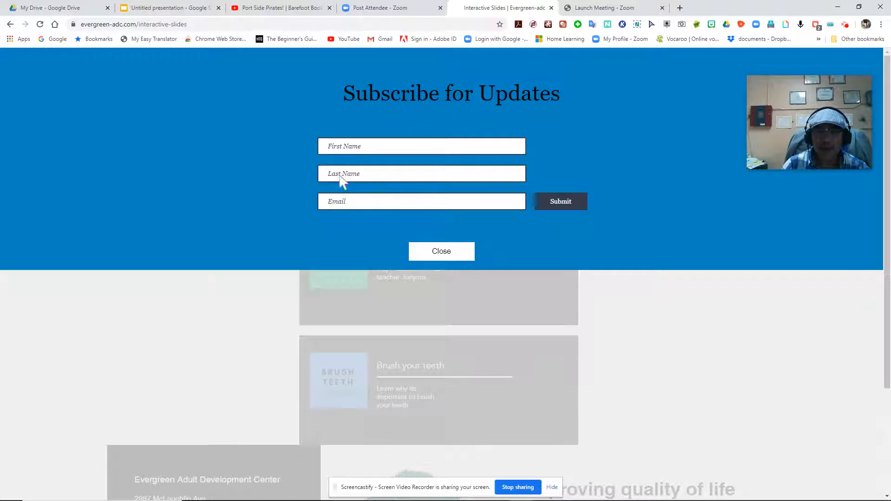
{"action": "left_click", "coordinate": [561, 202]}
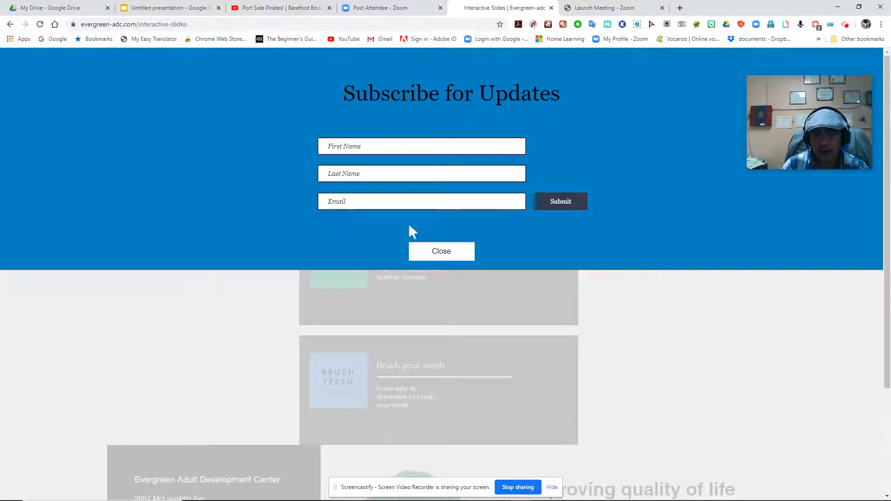
{"action": "mouse_move", "coordinate": [452, 230]}
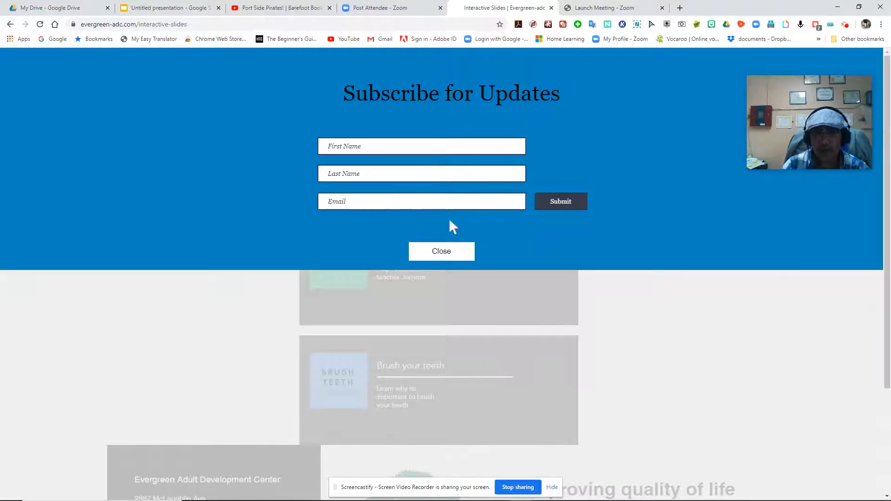
{"action": "mouse_move", "coordinate": [482, 234]}
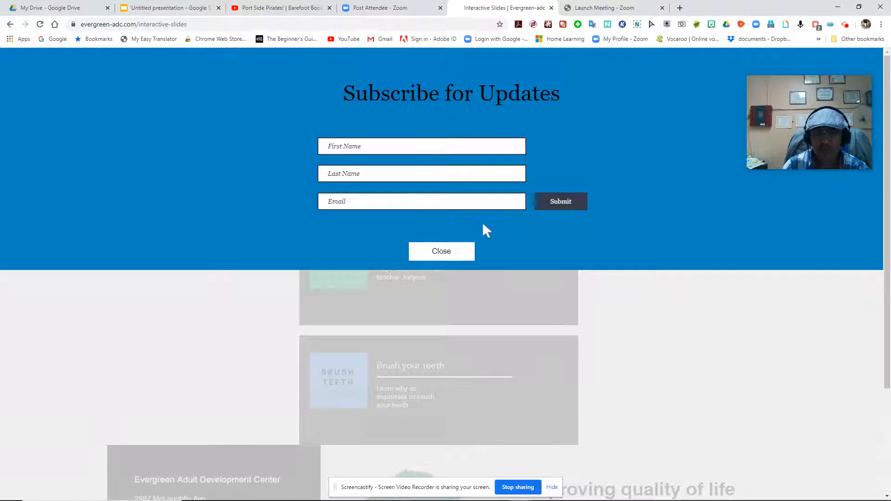
{"action": "mouse_move", "coordinate": [473, 235]}
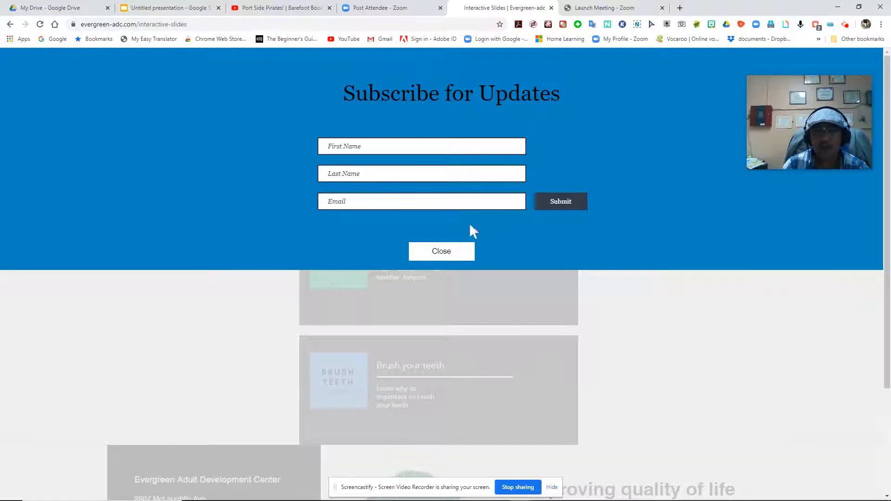
{"action": "mouse_move", "coordinate": [538, 232]}
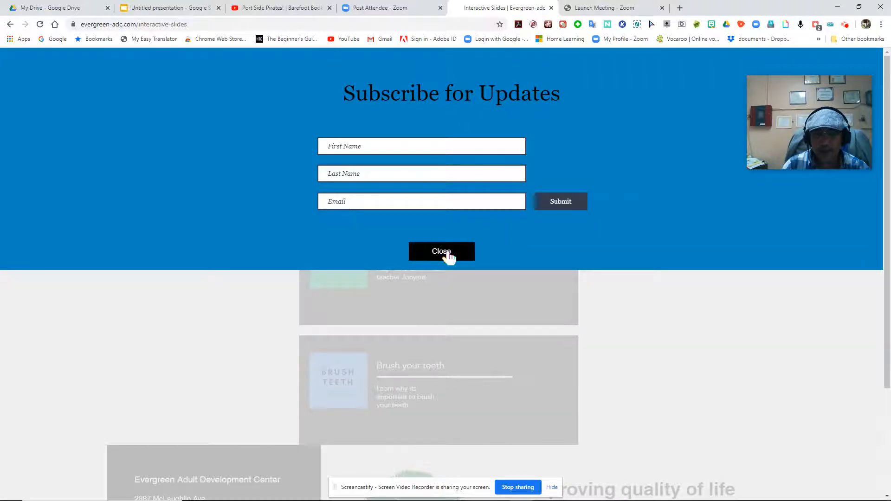
Dismiss the subscribe form and open the green Who Am I? slides in a new tab
{"action": "left_click", "coordinate": [441, 251]}
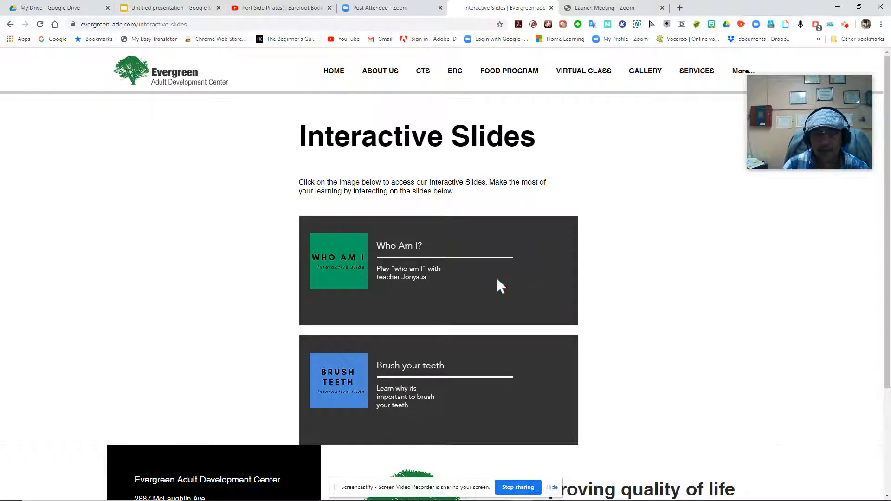
{"action": "scroll", "scroll_direction": "down", "scroll_amount": 3}
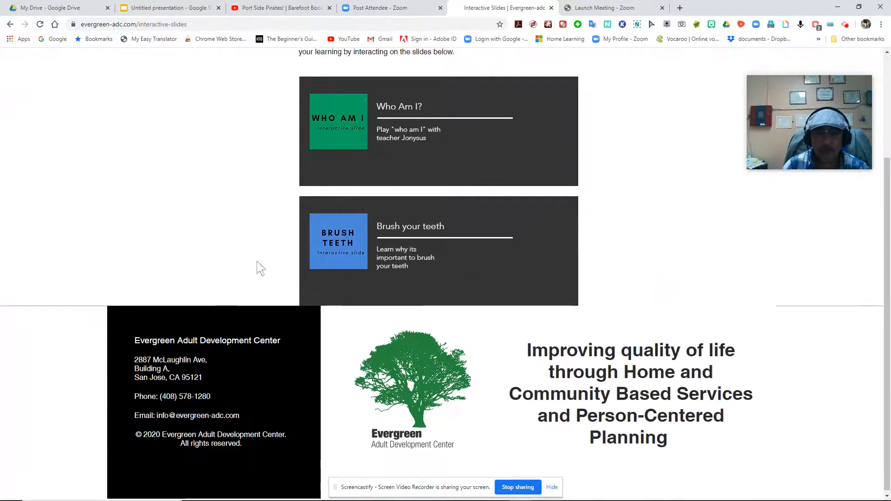
{"action": "scroll", "scroll_direction": "up", "scroll_amount": 3}
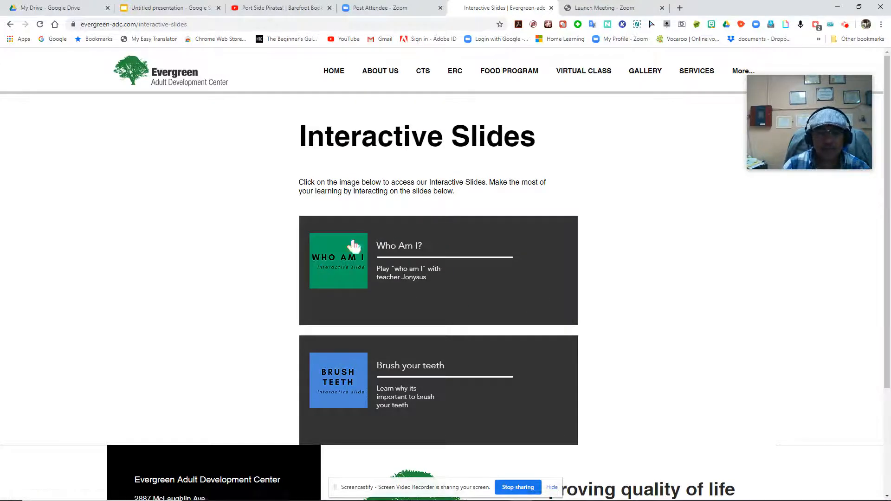
{"action": "mouse_move", "coordinate": [357, 310]}
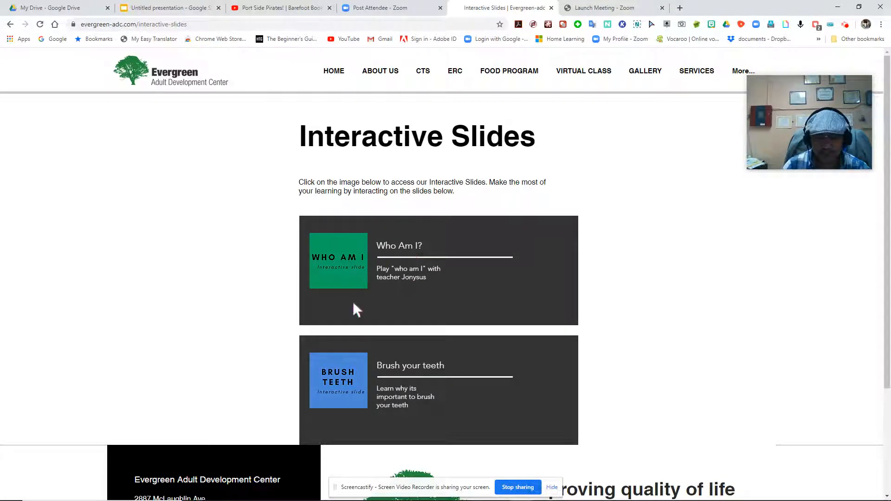
{"action": "mouse_move", "coordinate": [384, 282]}
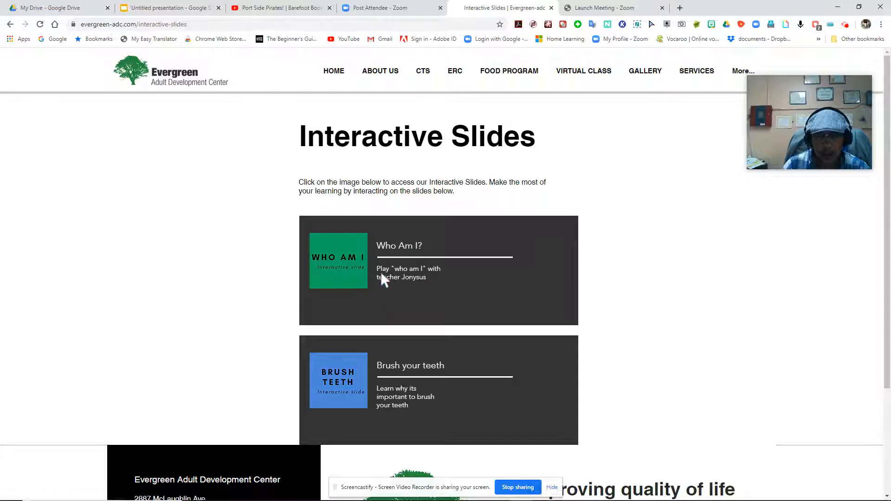
{"action": "mouse_move", "coordinate": [386, 252]}
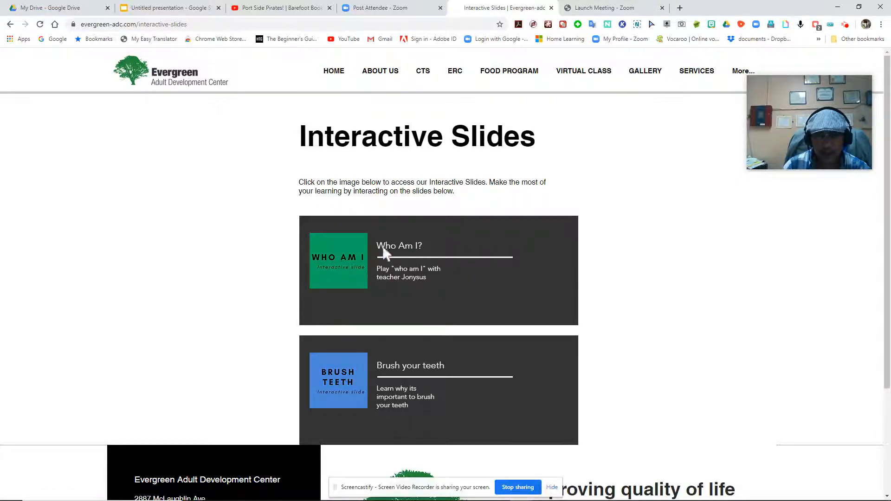
{"action": "mouse_move", "coordinate": [349, 351]}
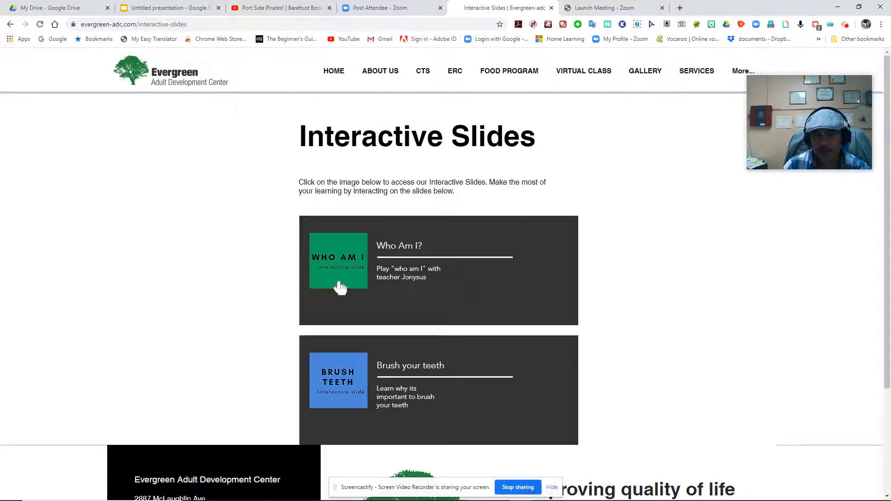
{"action": "left_click", "coordinate": [338, 267]}
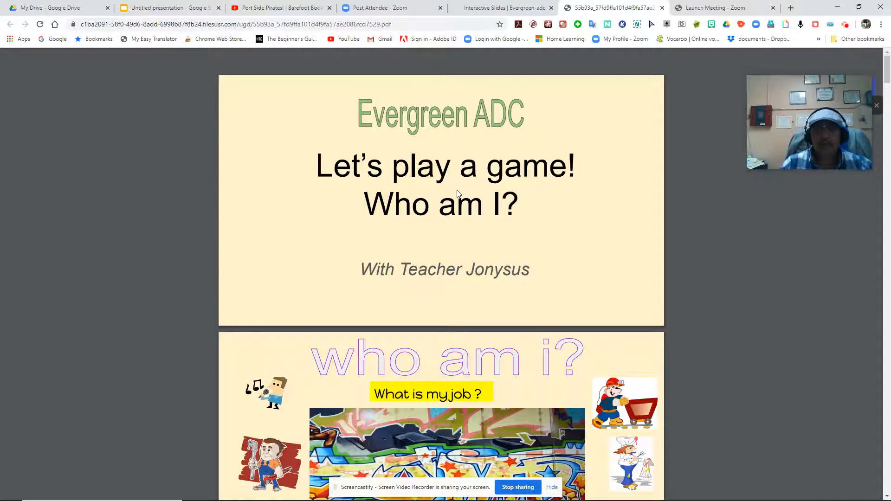
{"action": "mouse_move", "coordinate": [478, 244]}
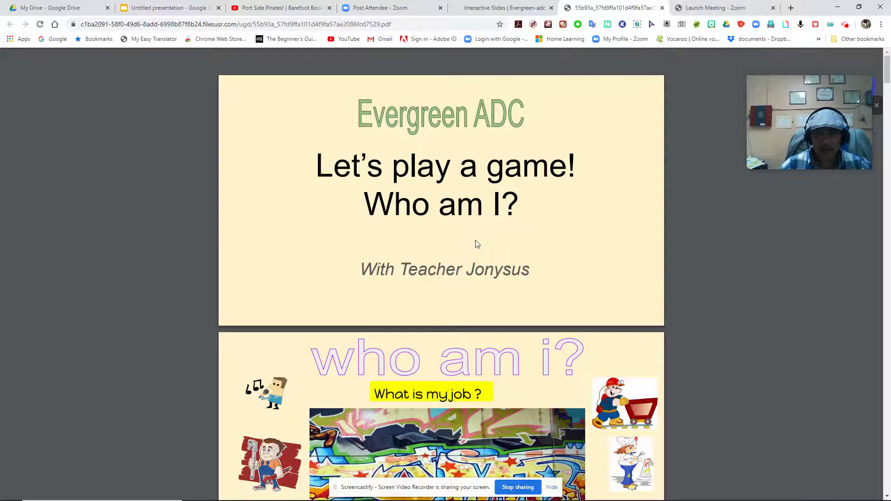
{"action": "mouse_move", "coordinate": [526, 234]}
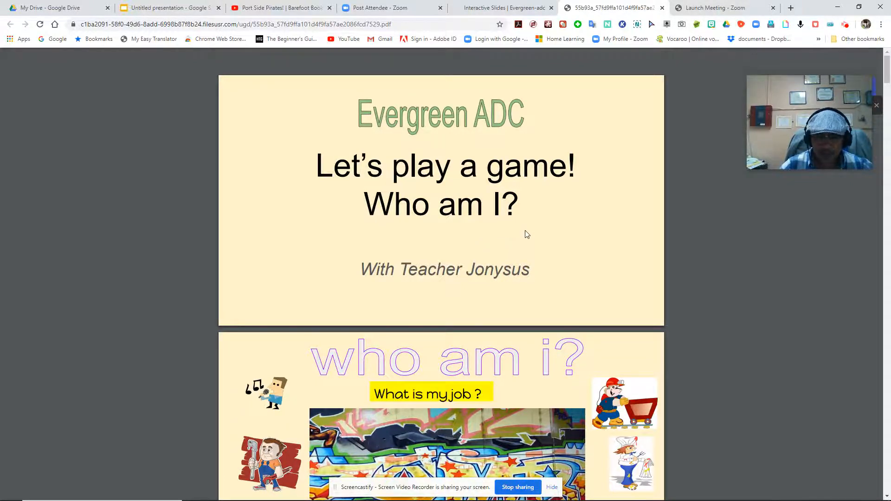
{"action": "mouse_move", "coordinate": [521, 241]}
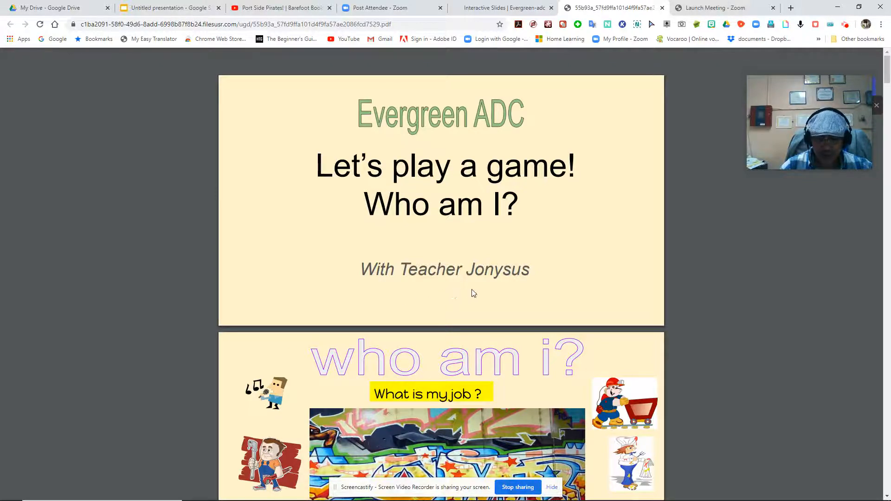
Scroll down through the Who Am I? slides until the Firefighter answer slide shows
{"action": "scroll", "scroll_direction": "down", "scroll_amount": 3}
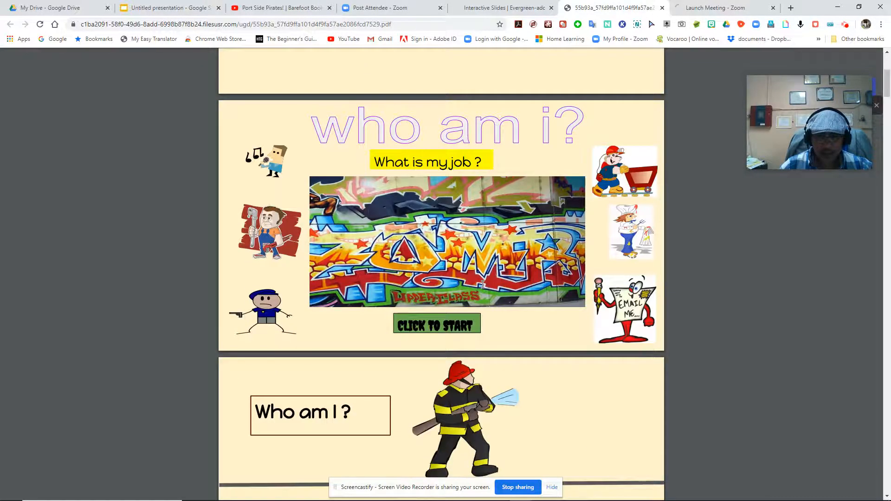
{"action": "scroll", "scroll_direction": "down", "scroll_amount": 3}
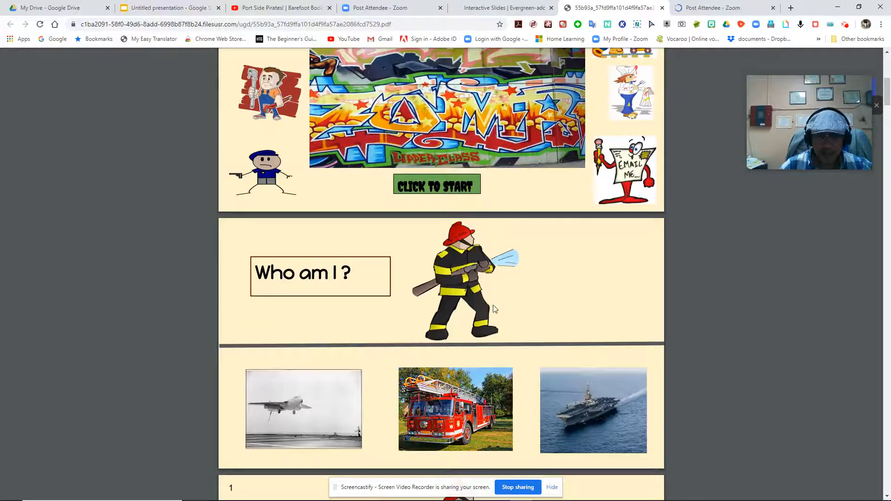
{"action": "scroll", "scroll_direction": "down", "scroll_amount": 3}
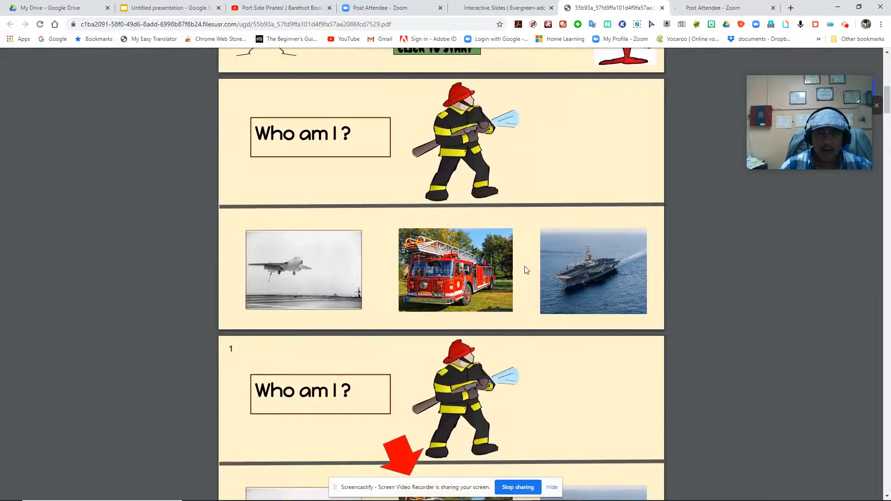
{"action": "scroll", "scroll_direction": "down", "scroll_amount": 3}
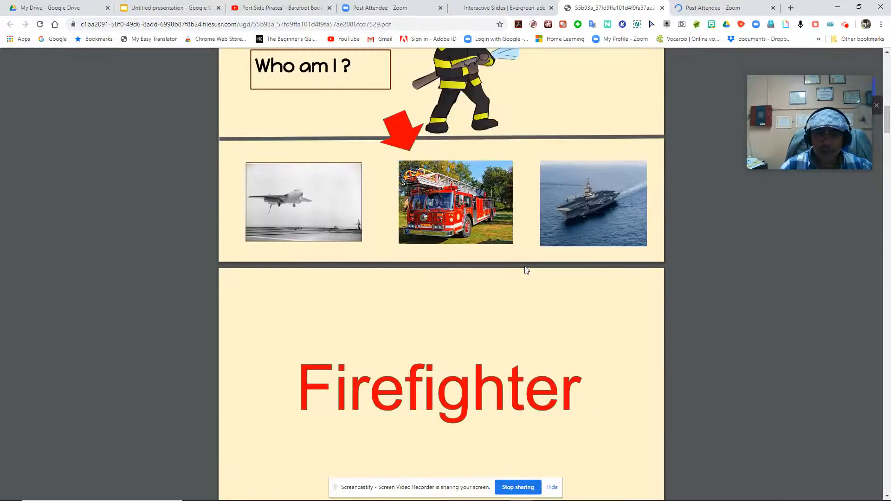
{"action": "scroll", "scroll_direction": "down", "scroll_amount": 3}
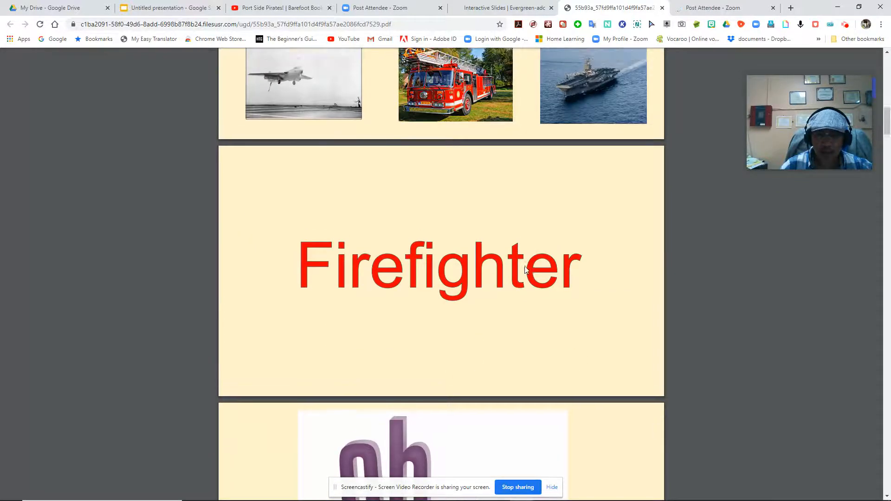
{"action": "scroll", "scroll_direction": "up", "scroll_amount": 3}
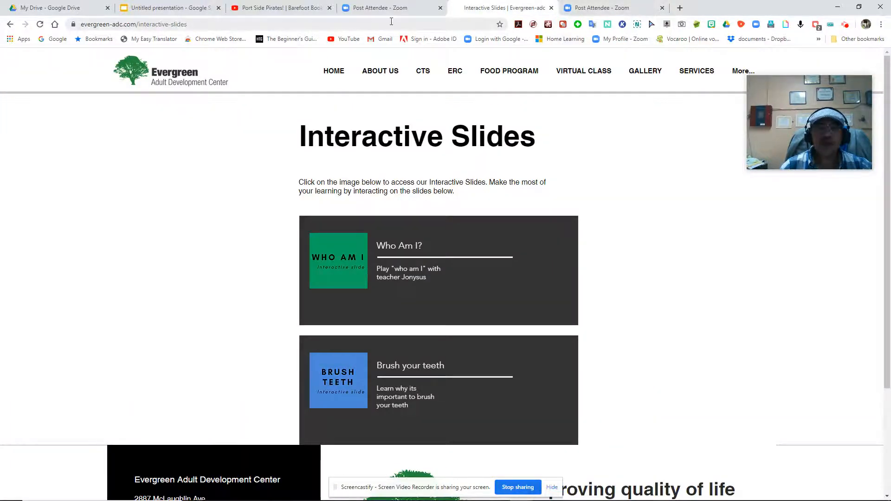
{"action": "mouse_move", "coordinate": [584, 71]}
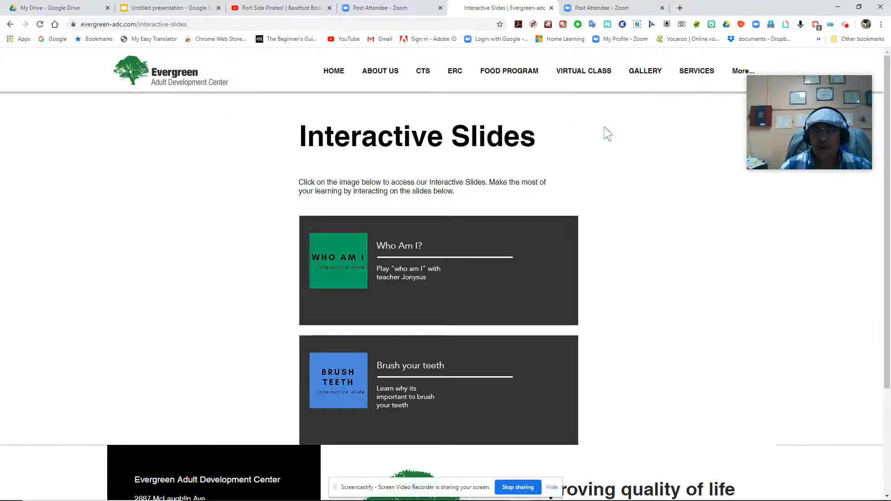
{"action": "mouse_move", "coordinate": [584, 70]}
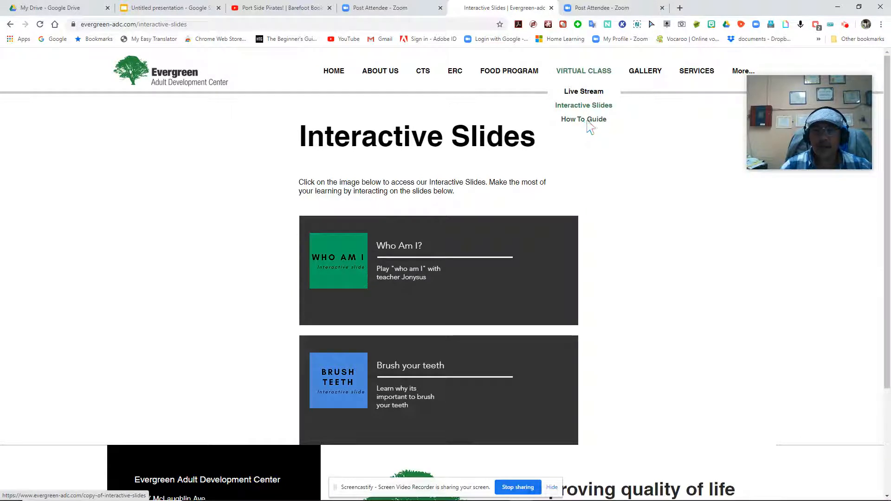
Choose How To Guide from the VIRTUAL CLASS menu to reach the How-To Guides page
{"action": "left_click", "coordinate": [584, 120]}
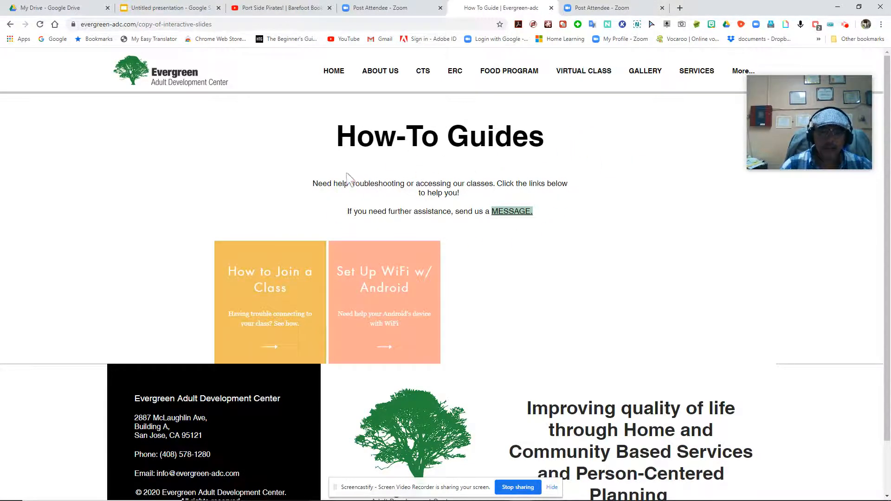
{"action": "mouse_move", "coordinate": [563, 227]}
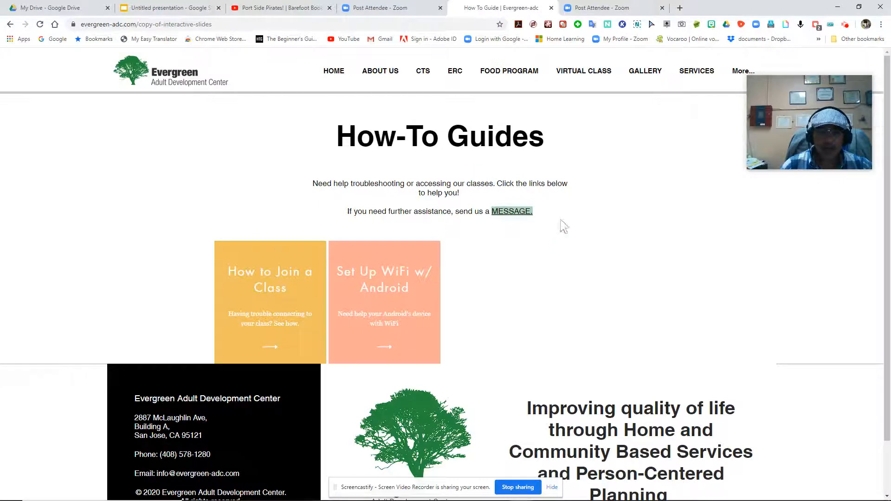
{"action": "mouse_move", "coordinate": [414, 240]}
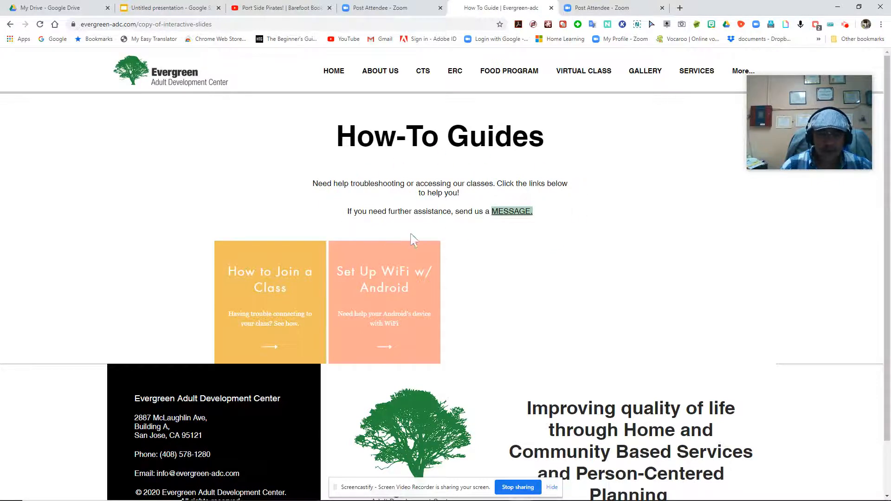
{"action": "mouse_move", "coordinate": [322, 178]}
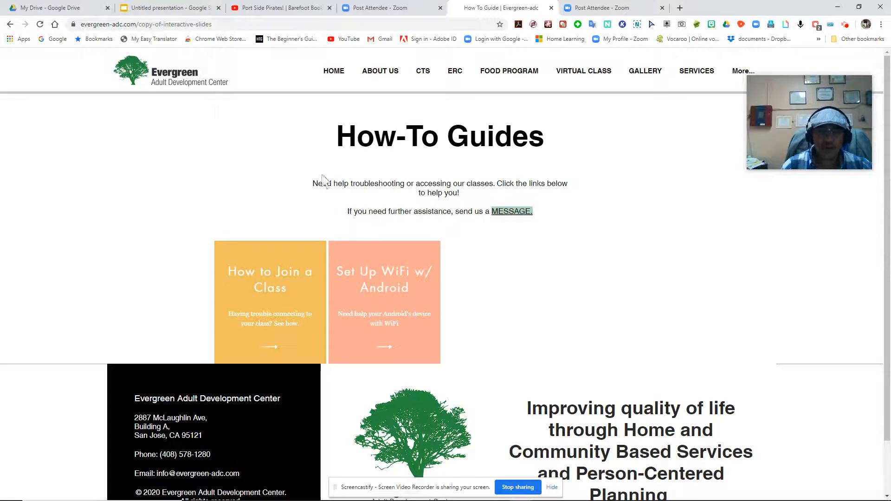
{"action": "mouse_move", "coordinate": [439, 224]}
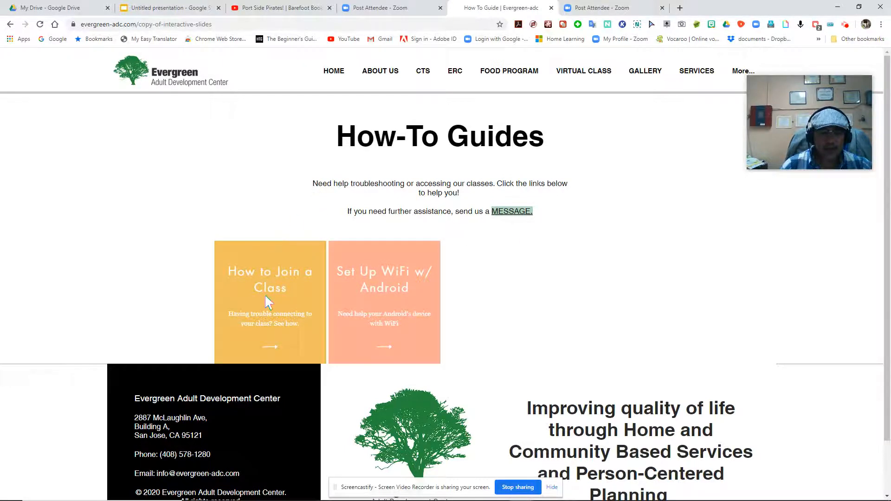
{"action": "mouse_move", "coordinate": [362, 287]}
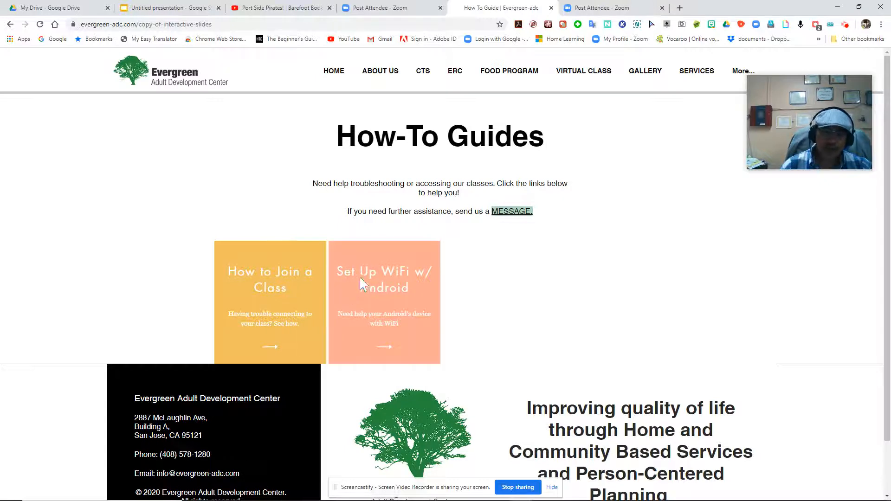
{"action": "mouse_move", "coordinate": [512, 302]}
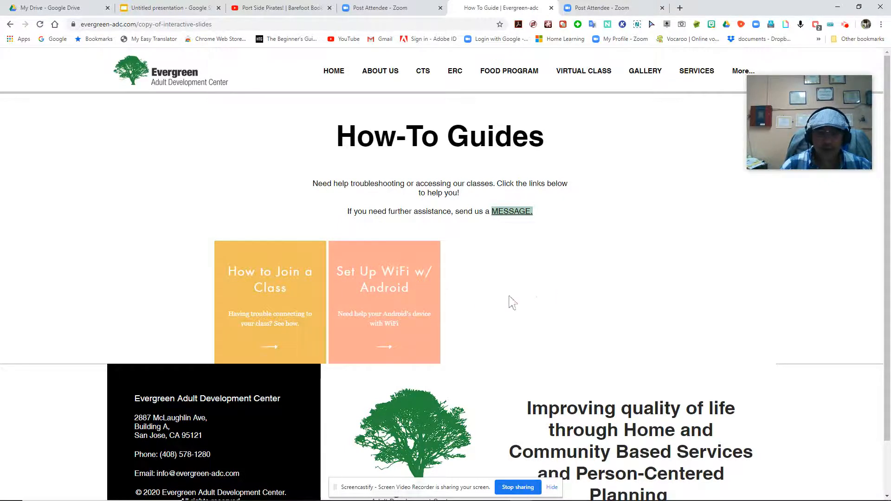
{"action": "mouse_move", "coordinate": [320, 288]}
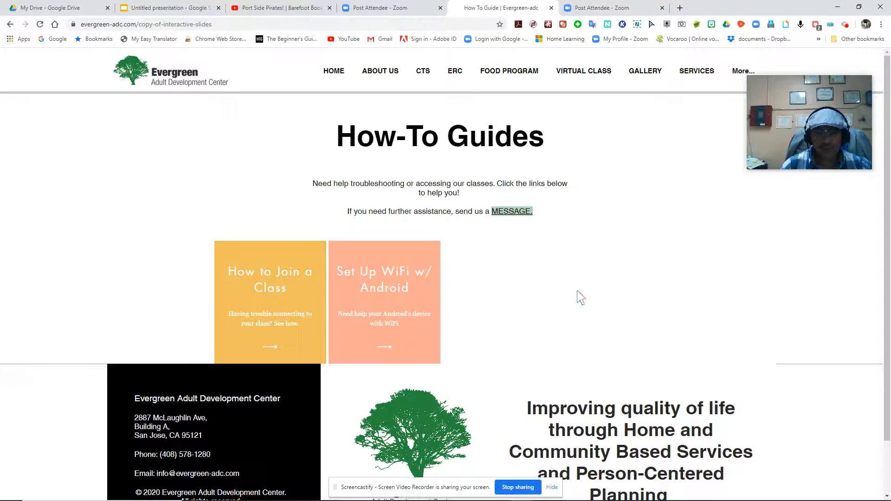
{"action": "mouse_move", "coordinate": [254, 303]}
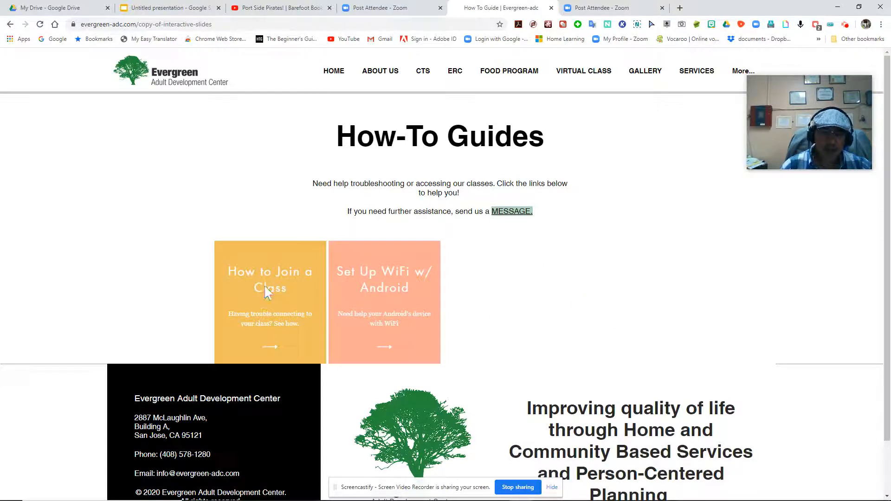
{"action": "mouse_move", "coordinate": [578, 286]}
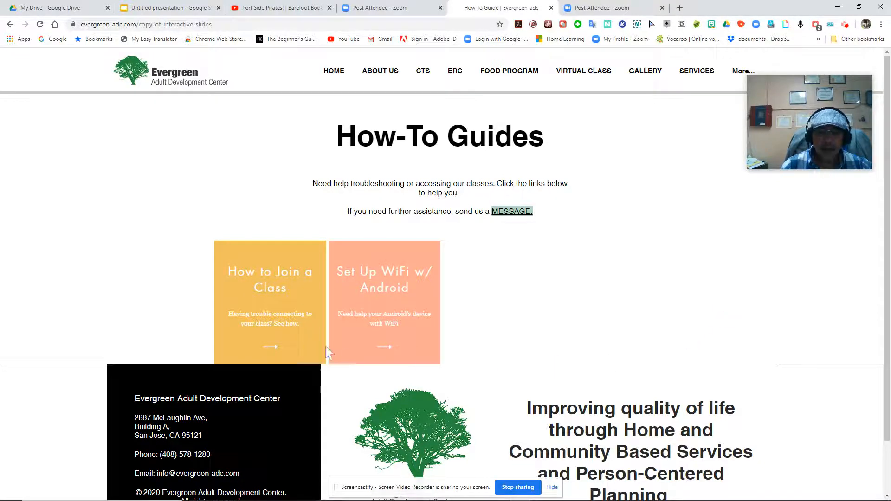
{"action": "mouse_move", "coordinate": [271, 351]}
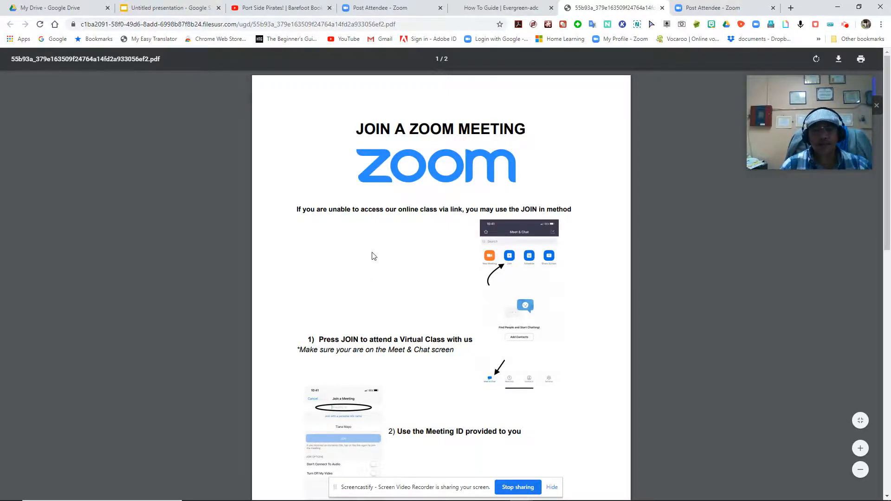
{"action": "mouse_move", "coordinate": [412, 244]}
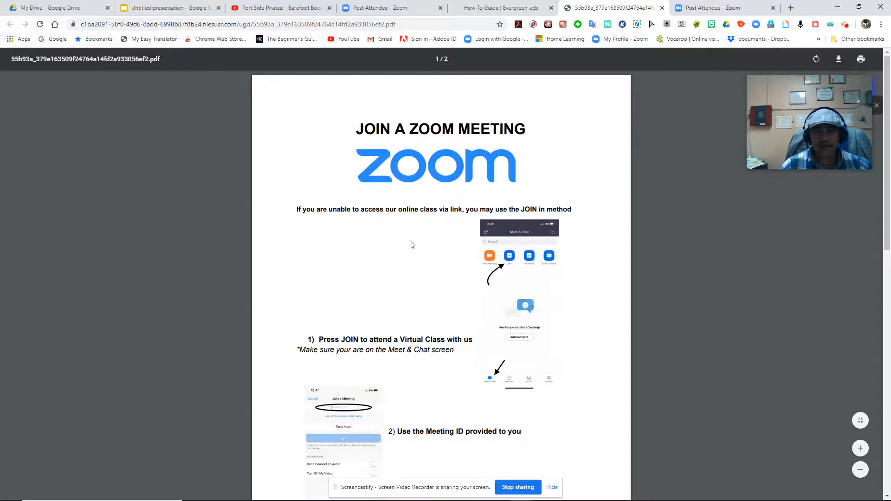
{"action": "mouse_move", "coordinate": [403, 411]}
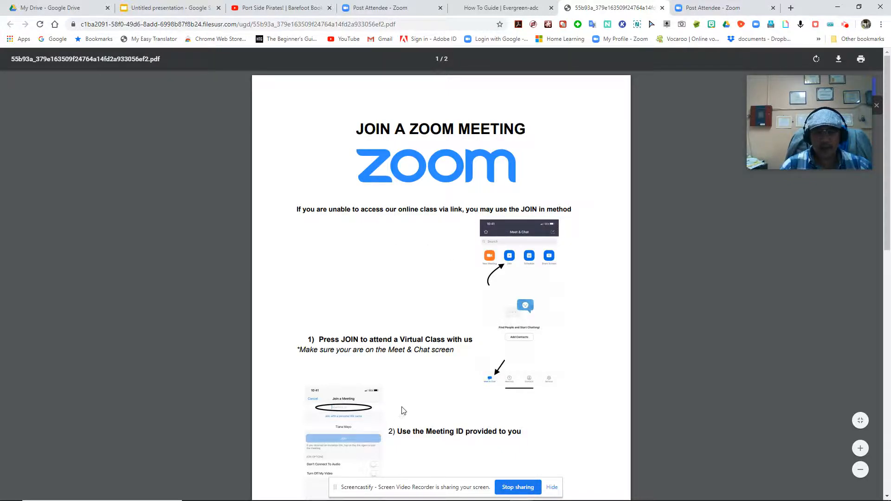
{"action": "mouse_move", "coordinate": [324, 249]}
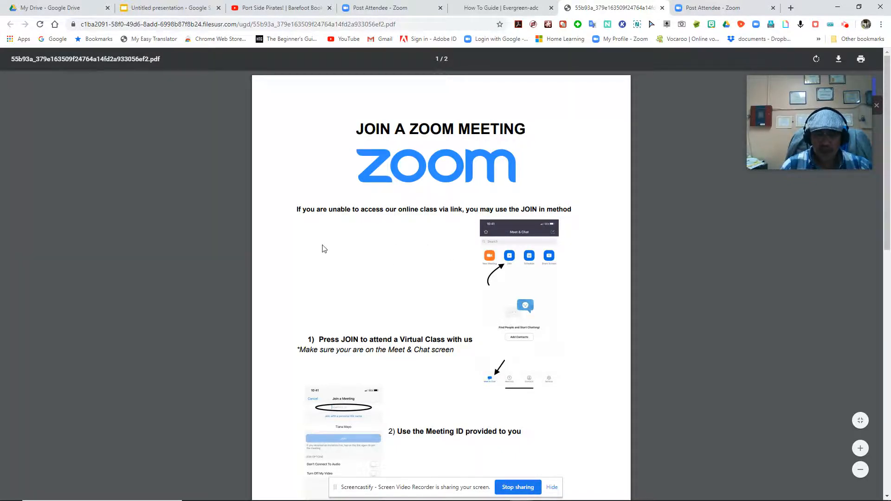
{"action": "mouse_move", "coordinate": [374, 264]}
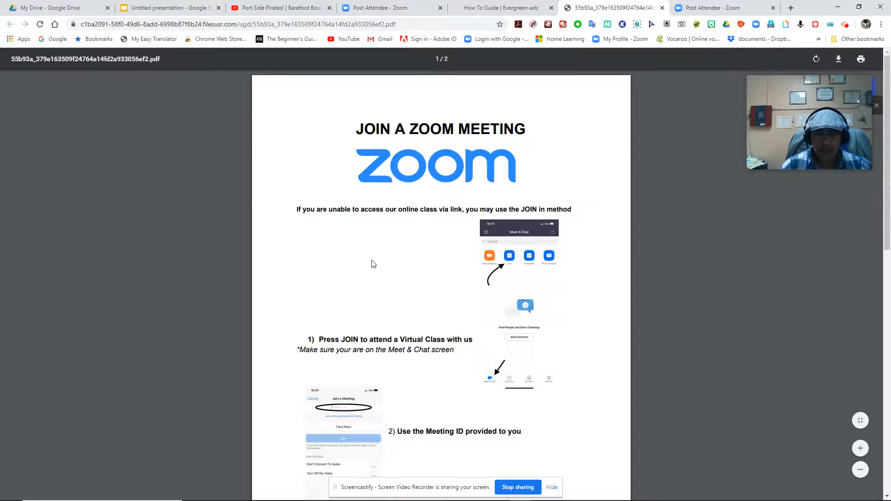
{"action": "mouse_move", "coordinate": [381, 255]}
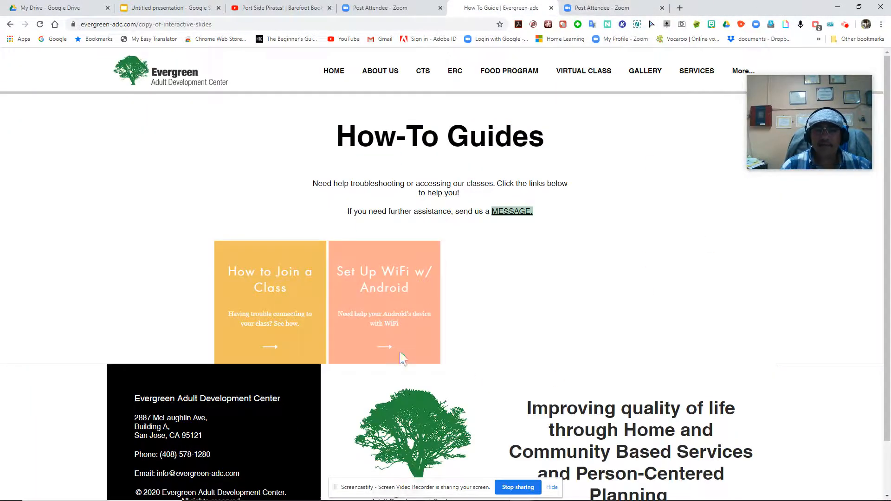
{"action": "mouse_move", "coordinate": [355, 212]}
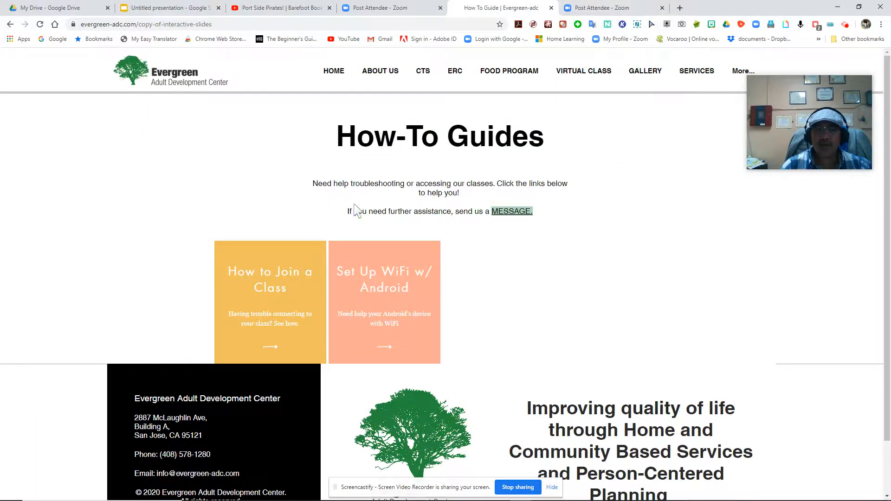
{"action": "mouse_move", "coordinate": [385, 177]}
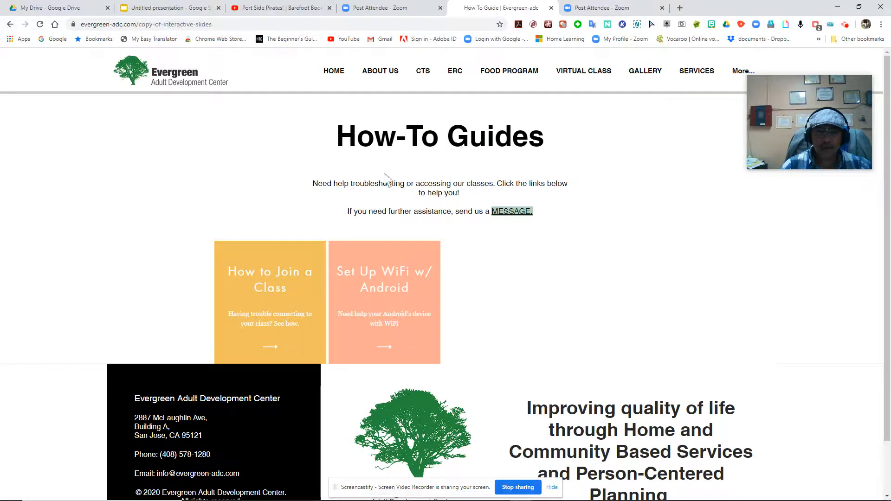
{"action": "mouse_move", "coordinate": [365, 166]}
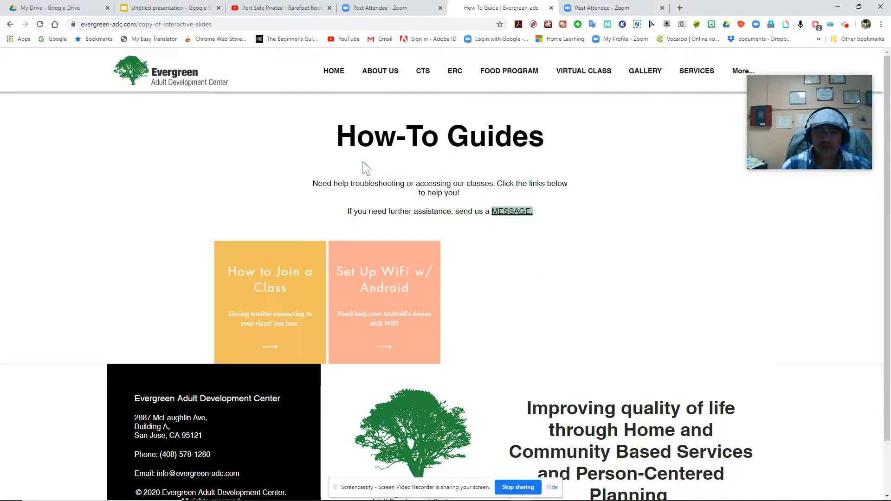
{"action": "mouse_move", "coordinate": [412, 166]}
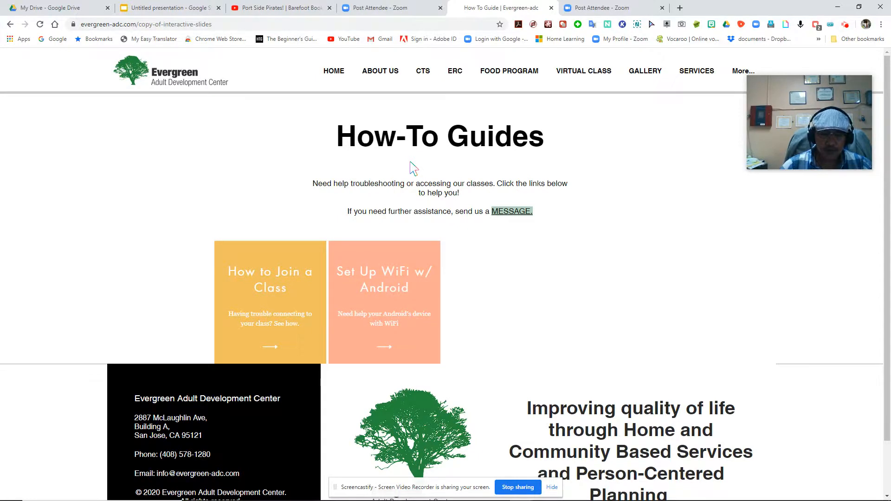
{"action": "mouse_move", "coordinate": [460, 319]}
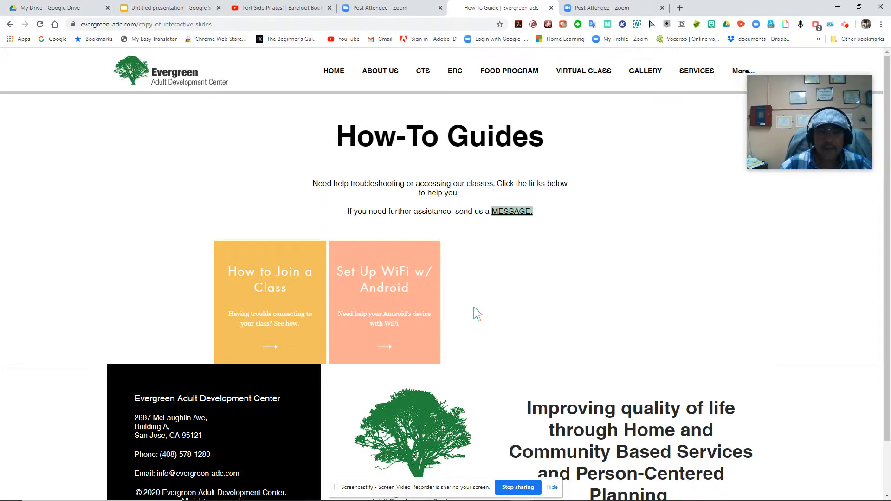
{"action": "mouse_move", "coordinate": [276, 216]}
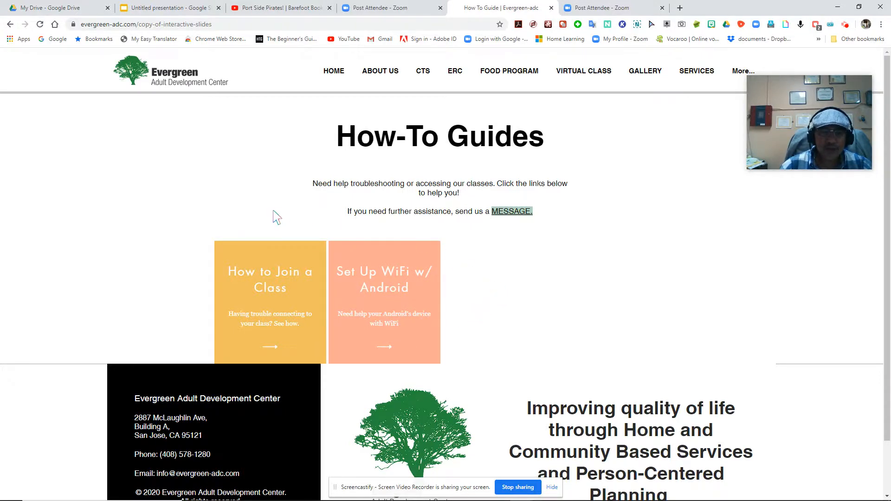
{"action": "mouse_move", "coordinate": [288, 253]}
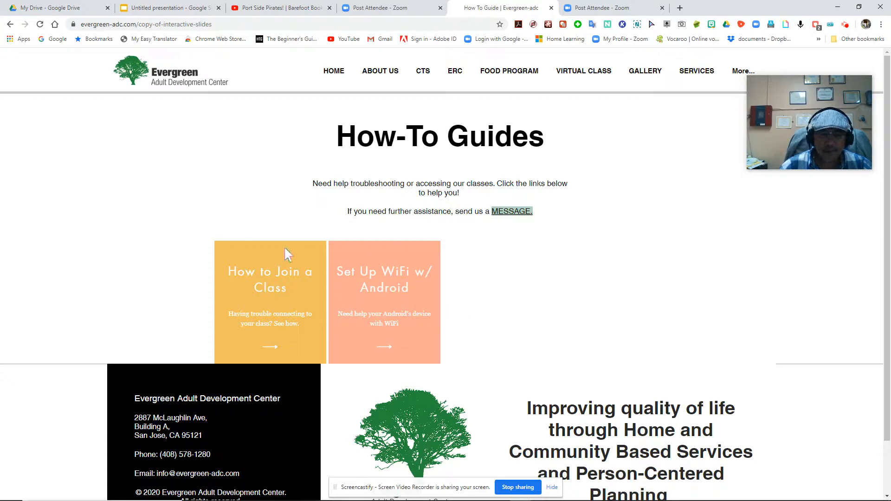
{"action": "mouse_move", "coordinate": [267, 293]}
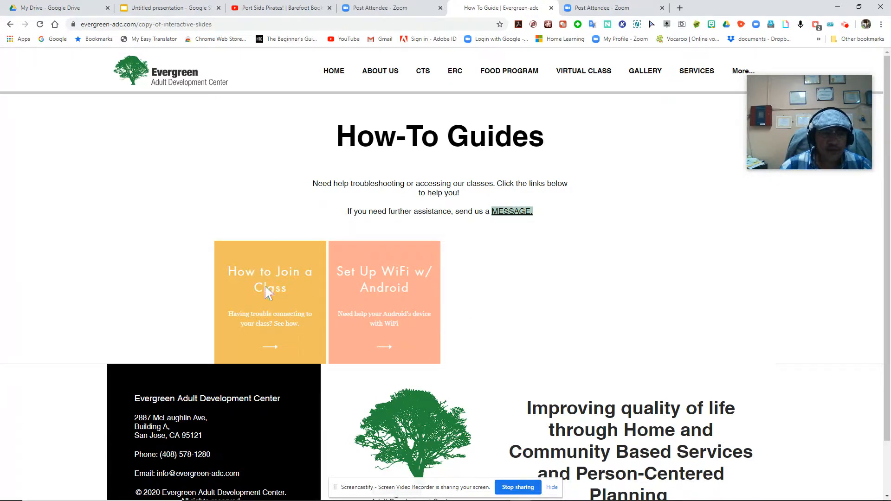
{"action": "mouse_move", "coordinate": [356, 310]}
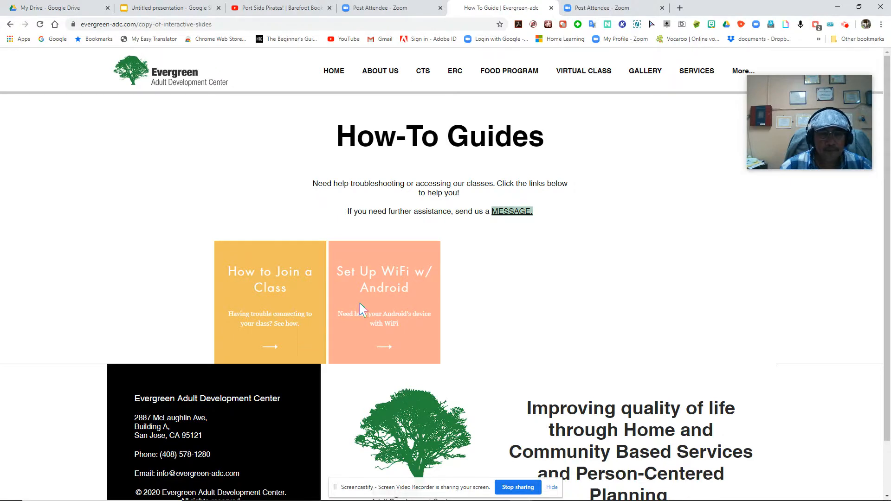
{"action": "mouse_move", "coordinate": [314, 295]}
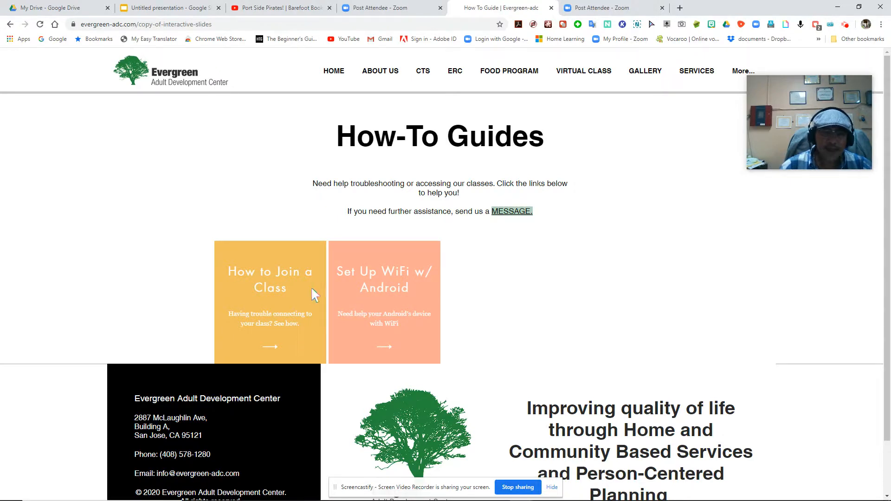
{"action": "mouse_move", "coordinate": [348, 300]}
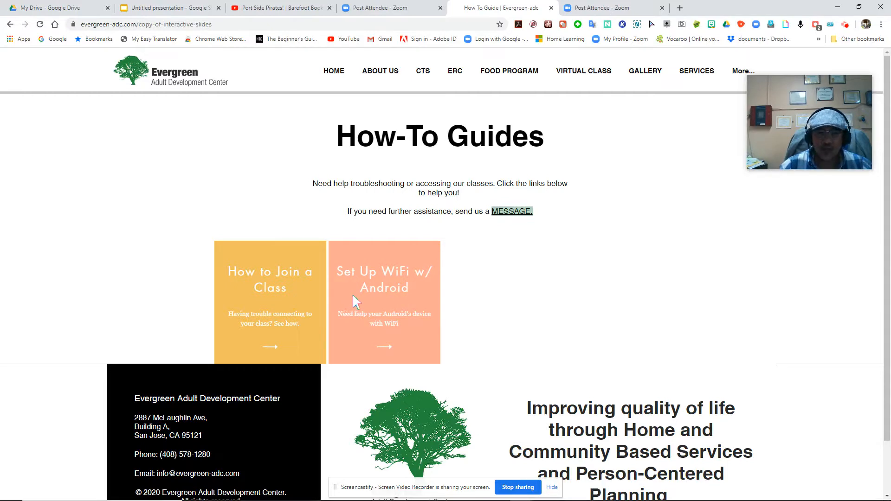
{"action": "mouse_move", "coordinate": [347, 304]}
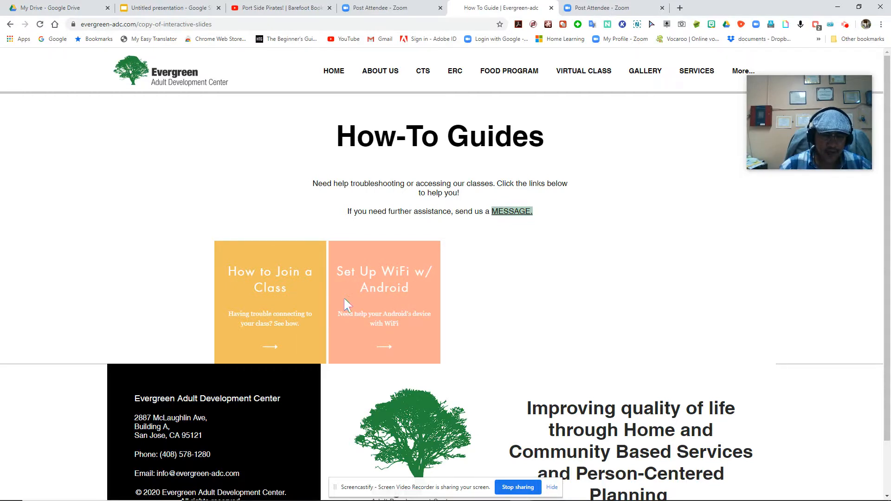
{"action": "mouse_move", "coordinate": [380, 313]}
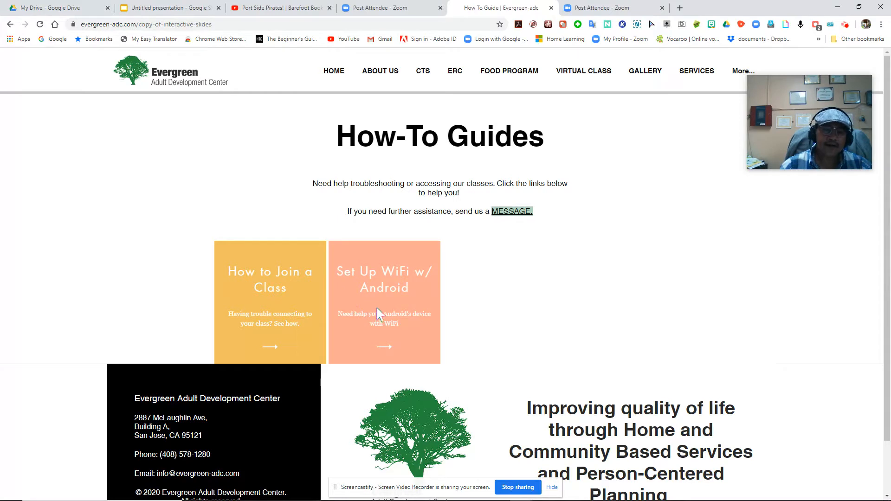
{"action": "mouse_move", "coordinate": [353, 300]}
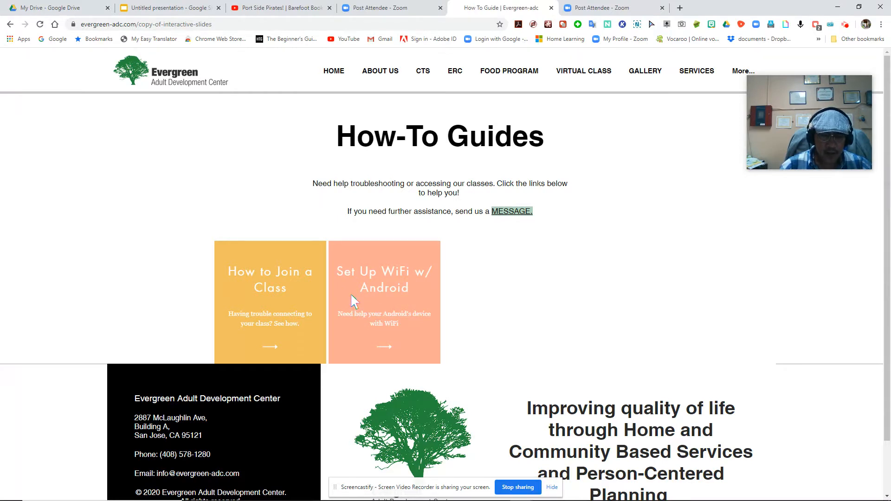
{"action": "mouse_move", "coordinate": [369, 300]}
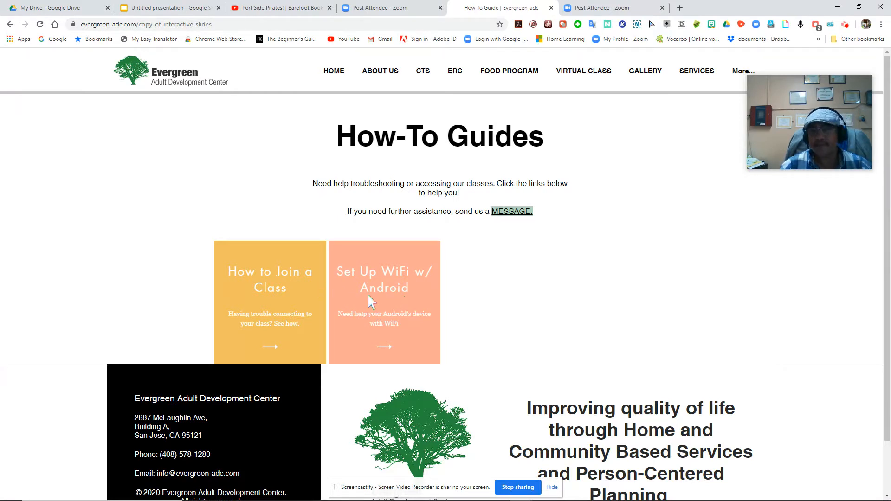
{"action": "mouse_move", "coordinate": [391, 303]}
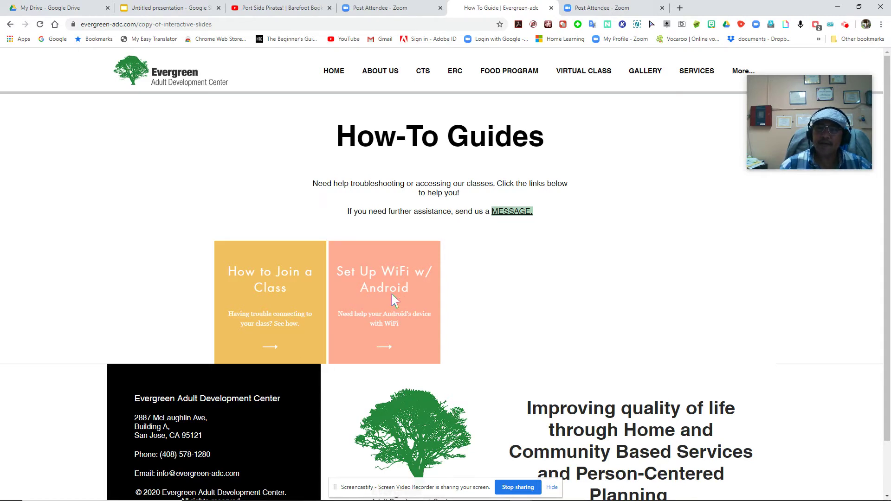